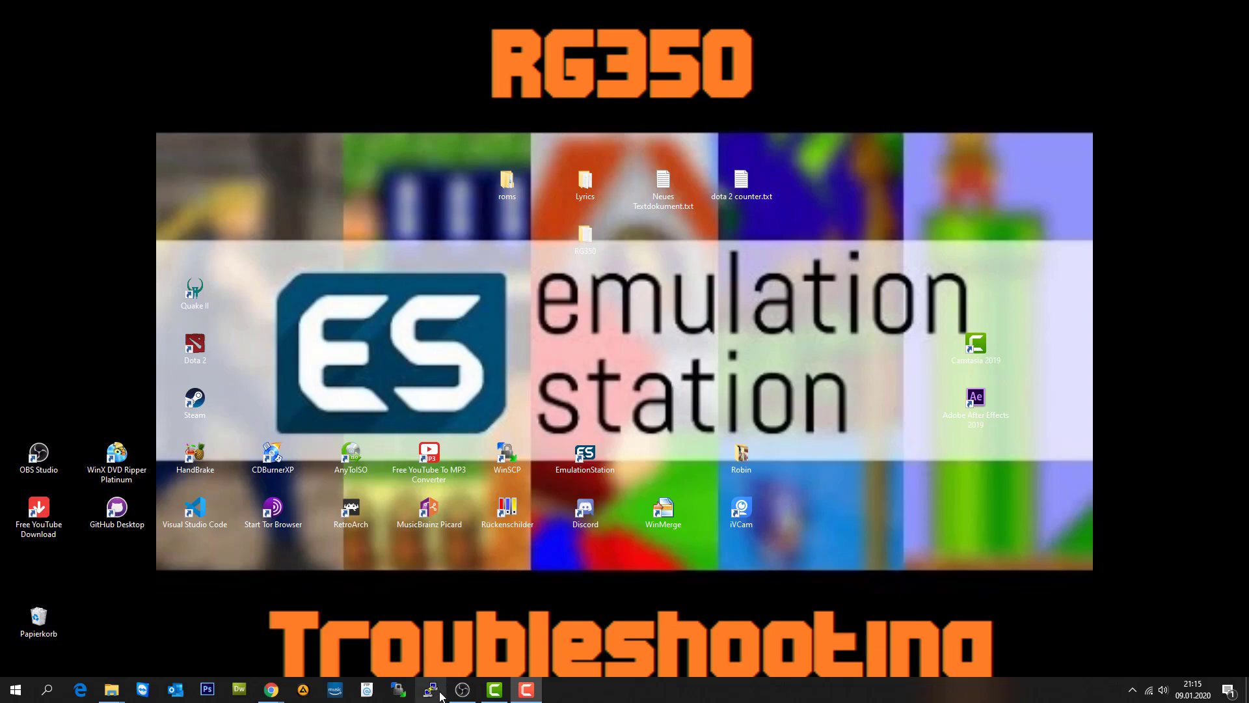
# Step: Load the saved RG-350 (USB) PuTTY session and open an SSH connection to 10.1.1.2
pyautogui.click(429, 689)
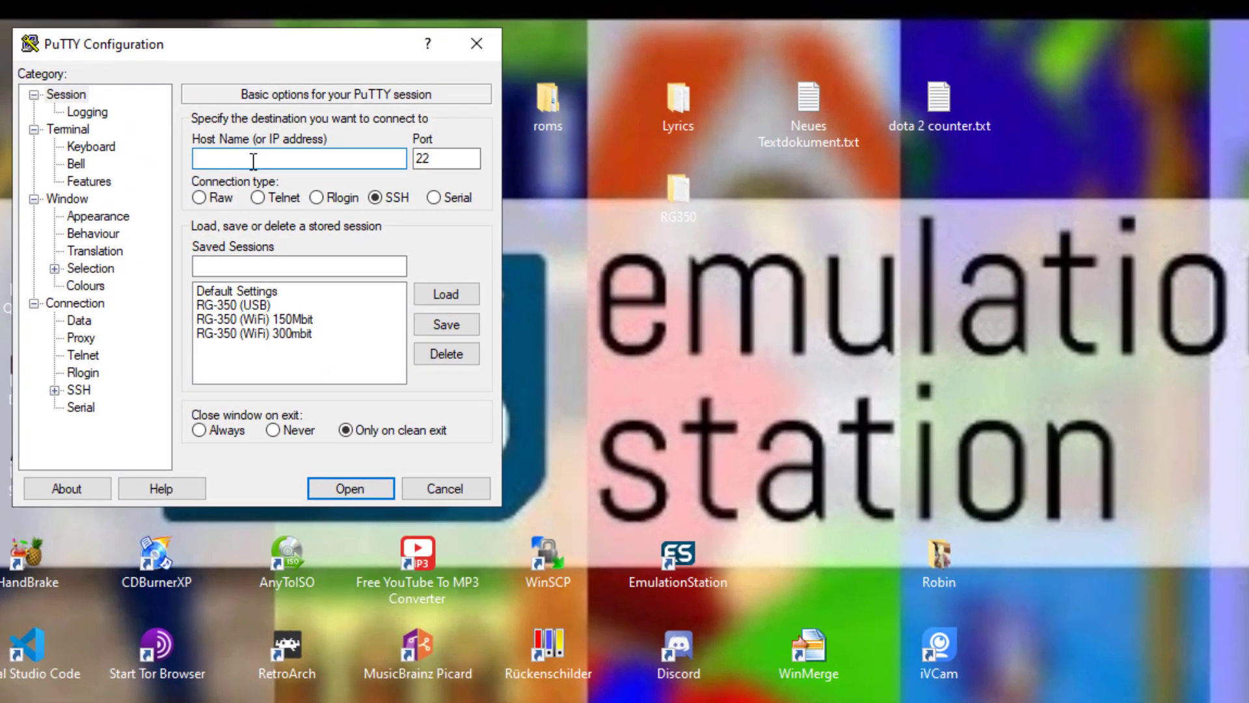
pyautogui.click(247, 304)
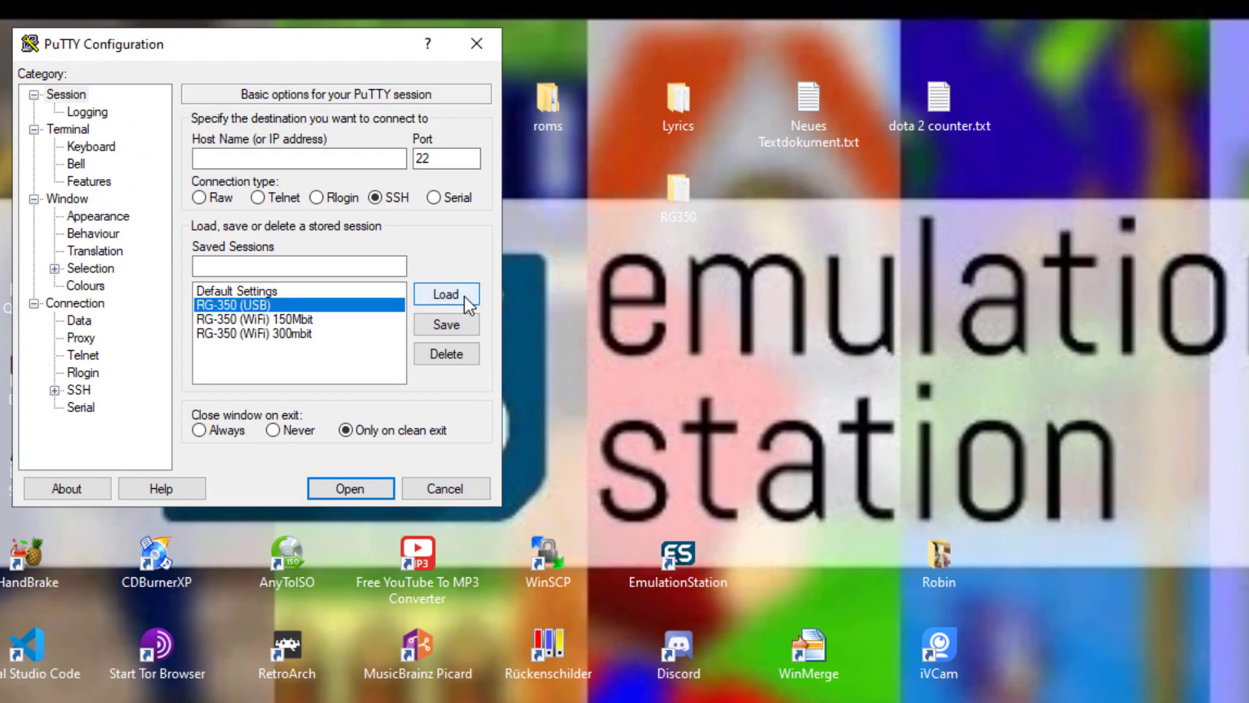
pyautogui.click(445, 294)
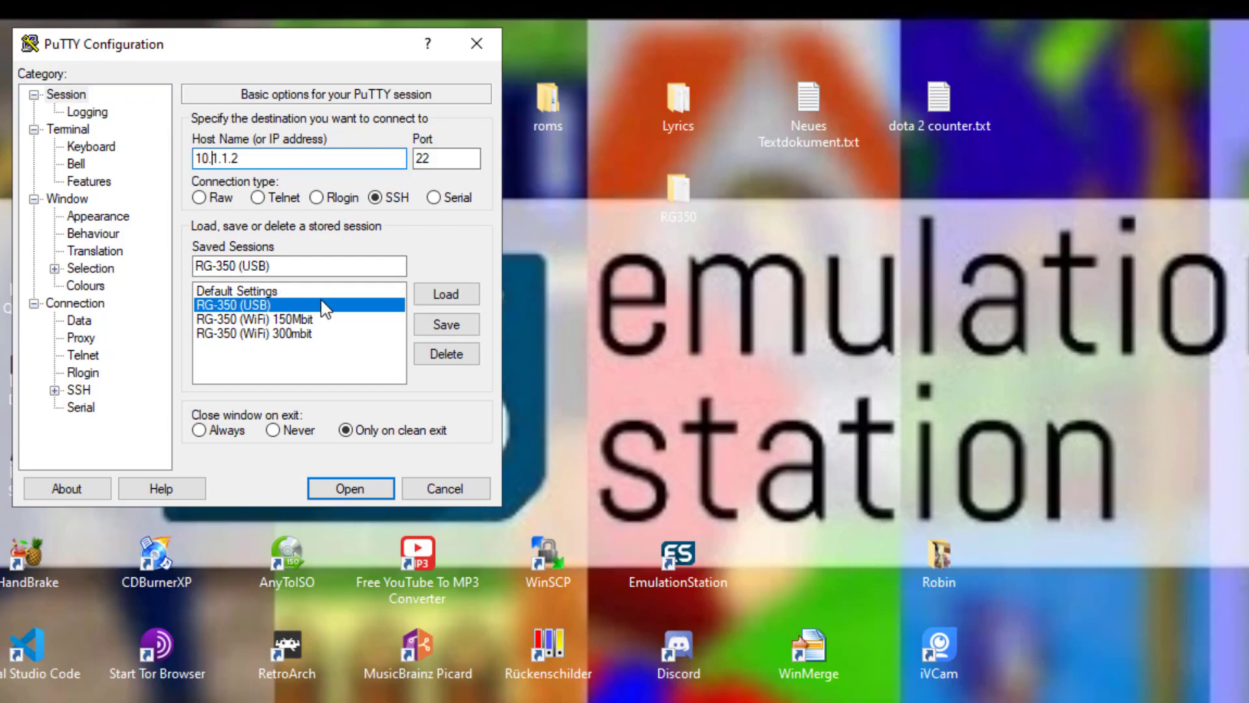
pyautogui.click(258, 158)
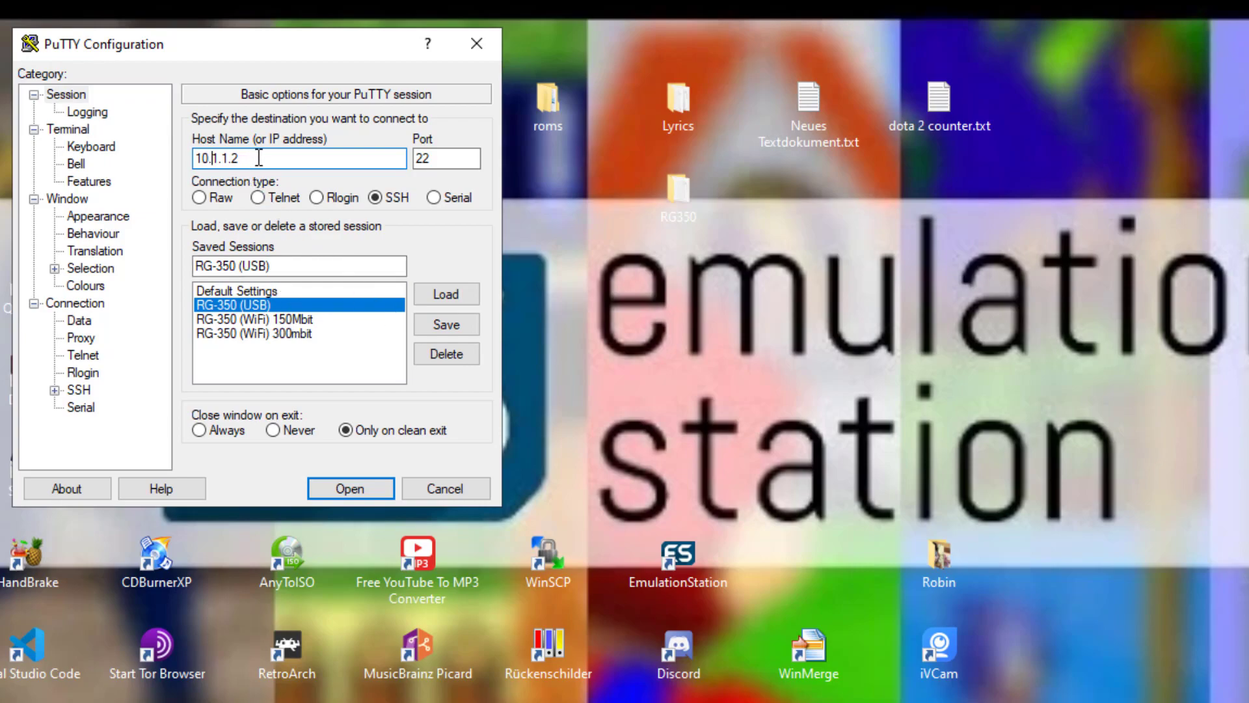
pyautogui.click(446, 158)
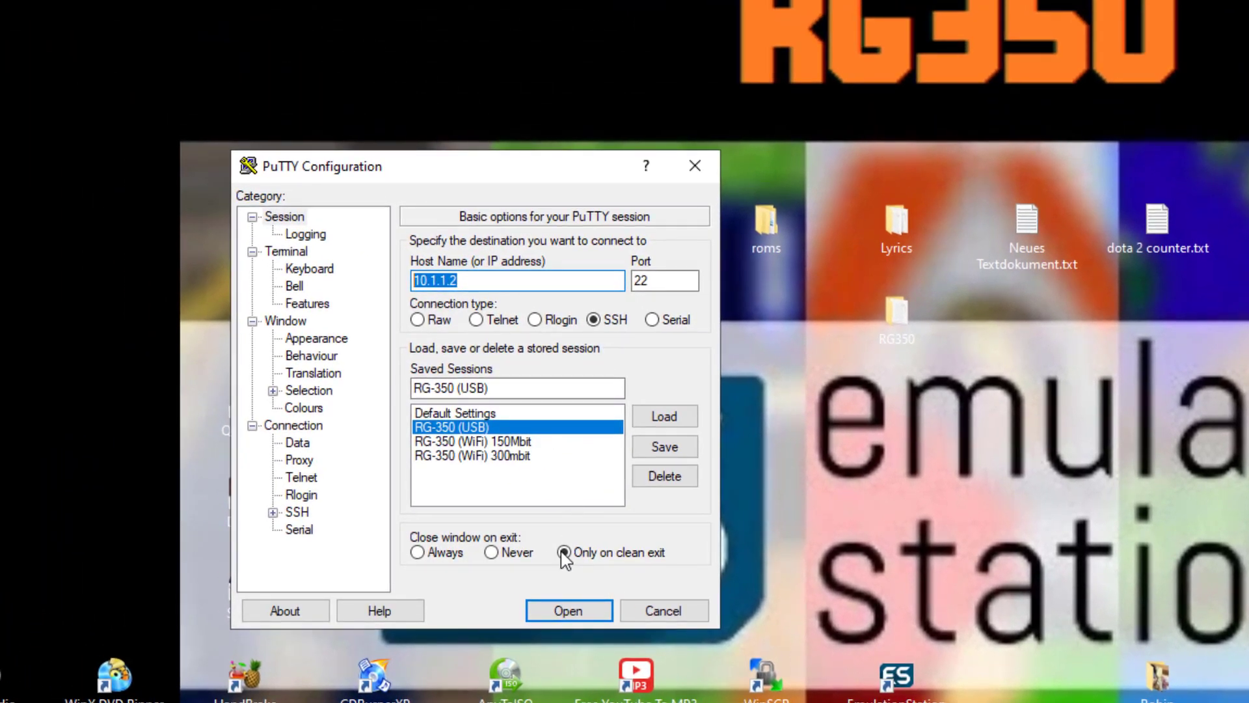
pyautogui.click(568, 610)
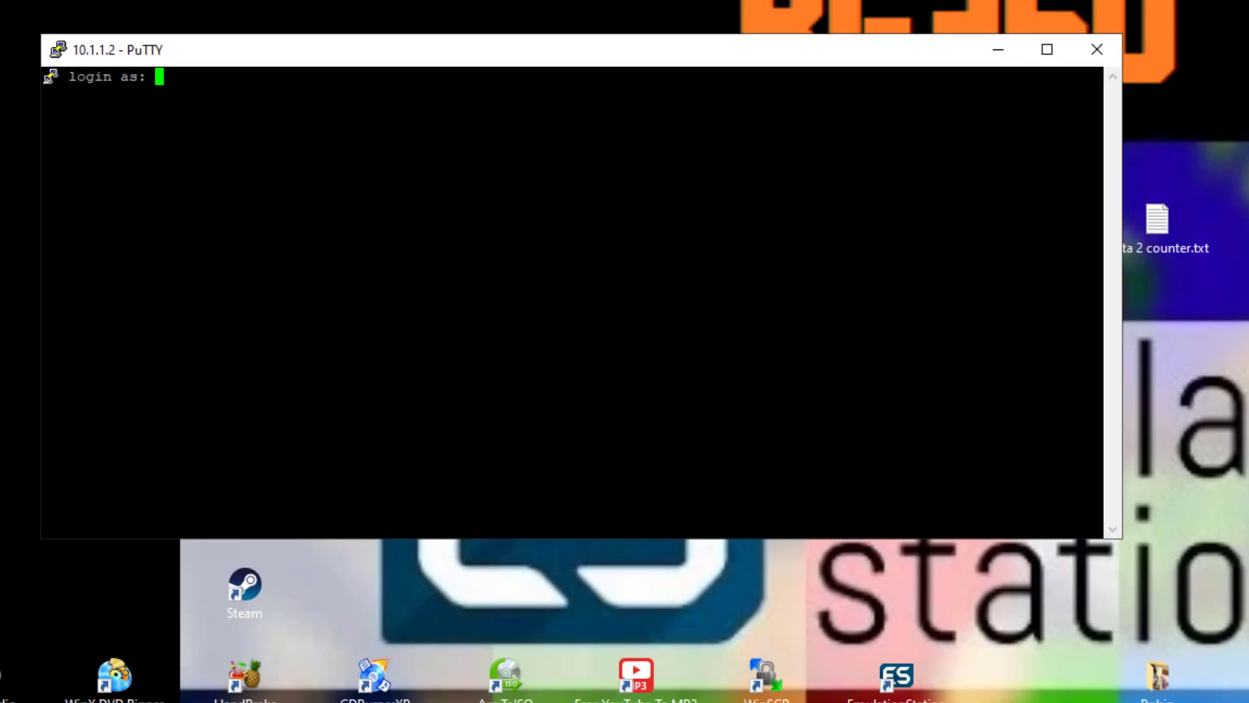
# Step: Log in as root, change into the sbin folder, and view frontend_start with less
pyautogui.write('r')
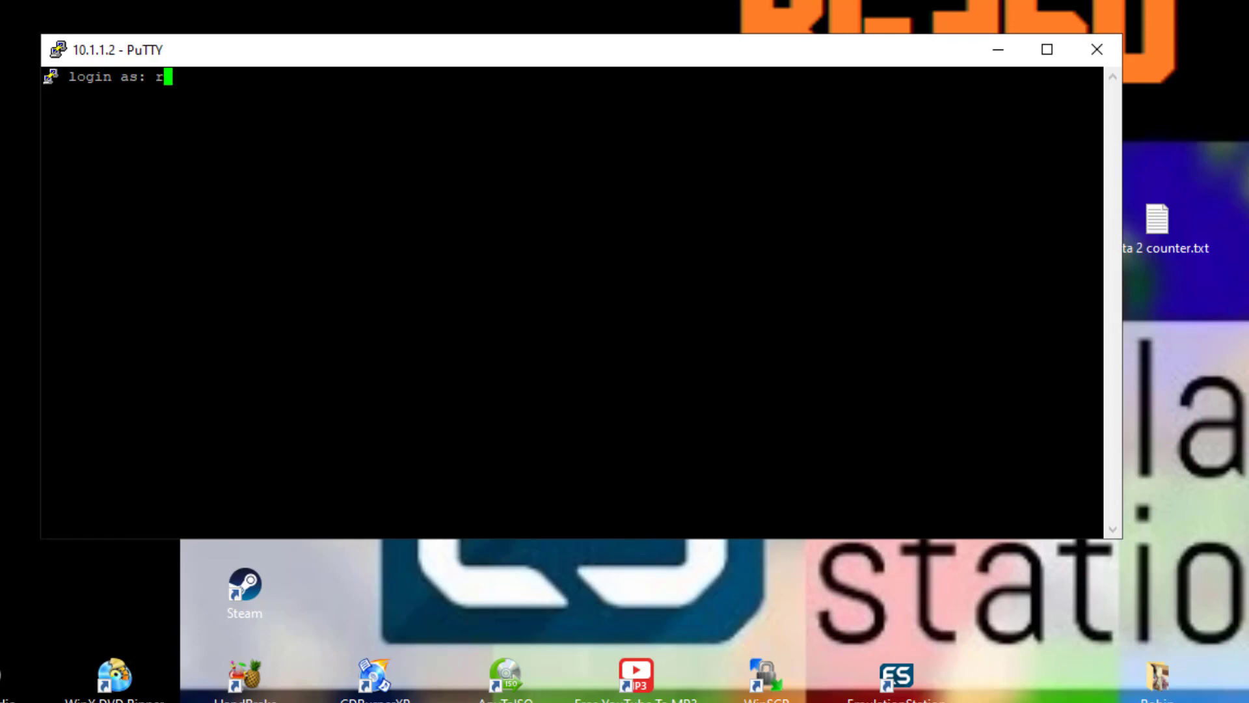
pyautogui.write('oot')
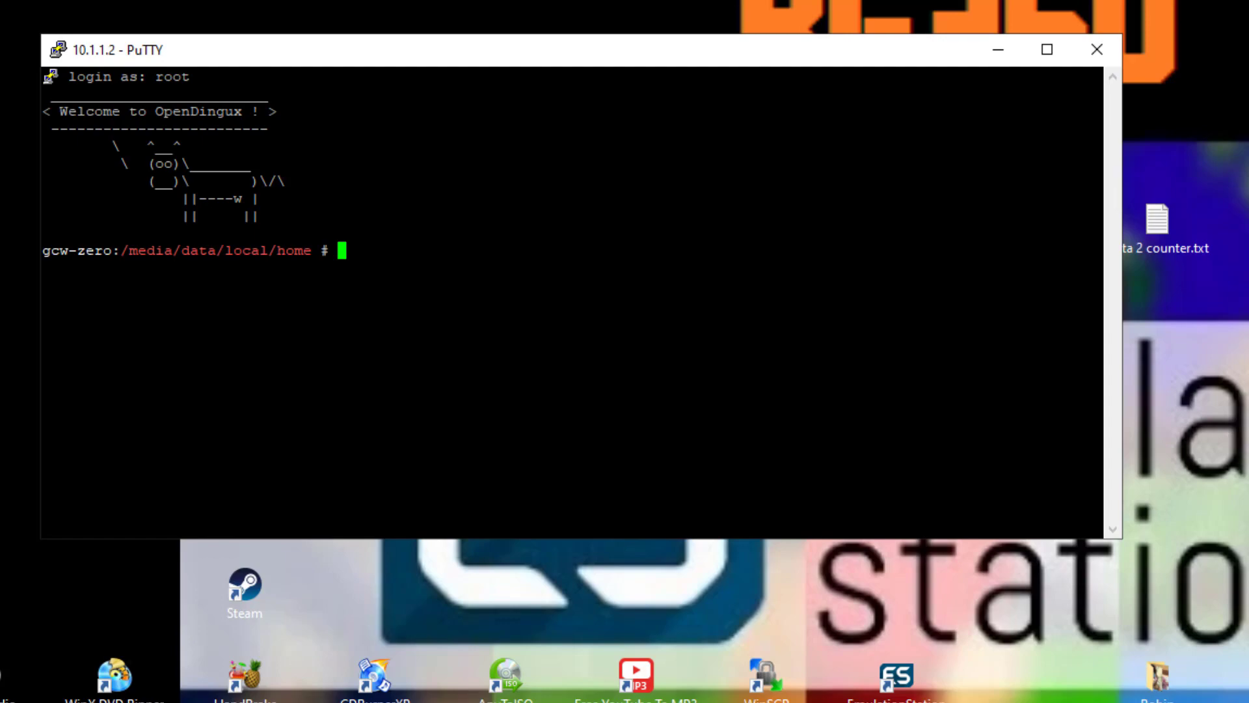
pyautogui.write('cd ..')
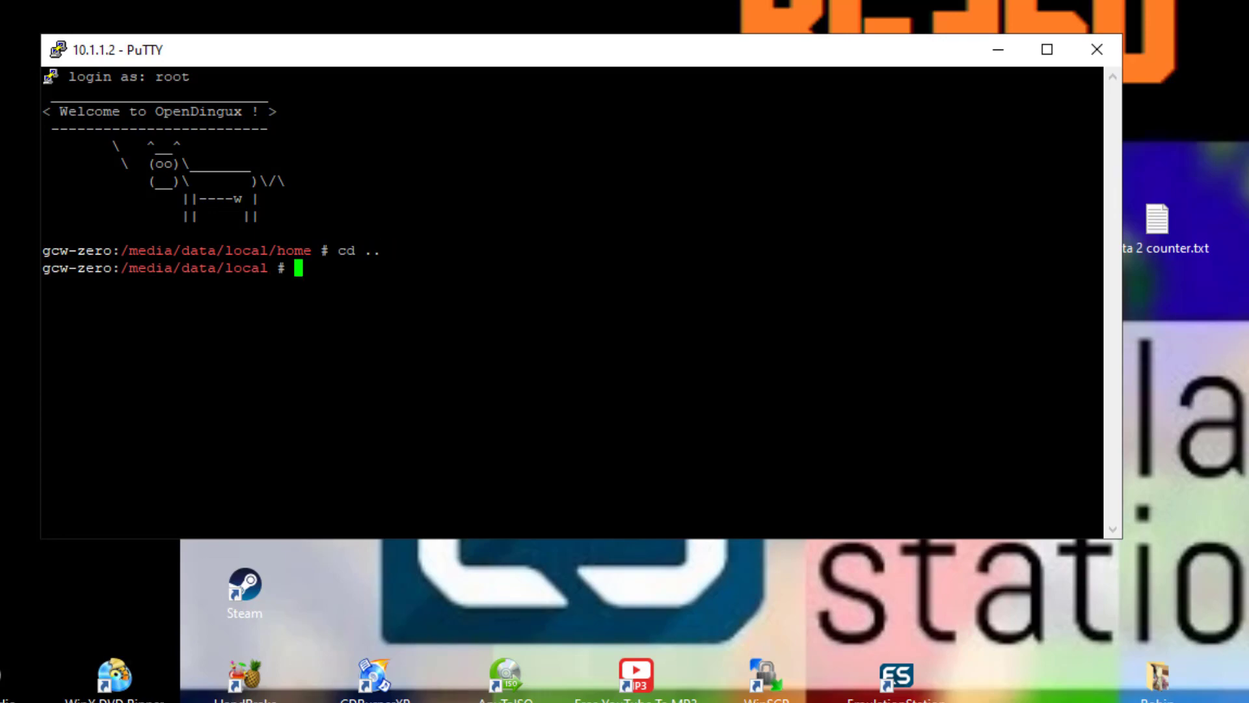
pyautogui.write('cd sbin/')
pyautogui.write('ls')
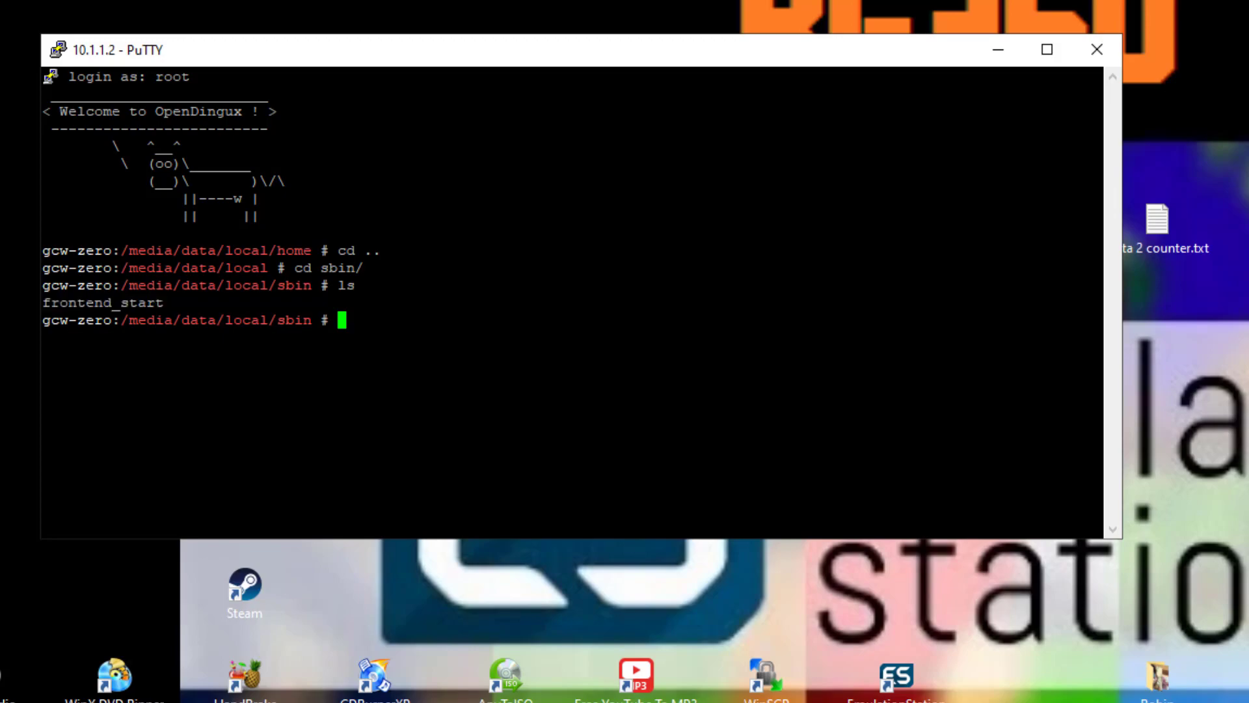
pyautogui.write('less')
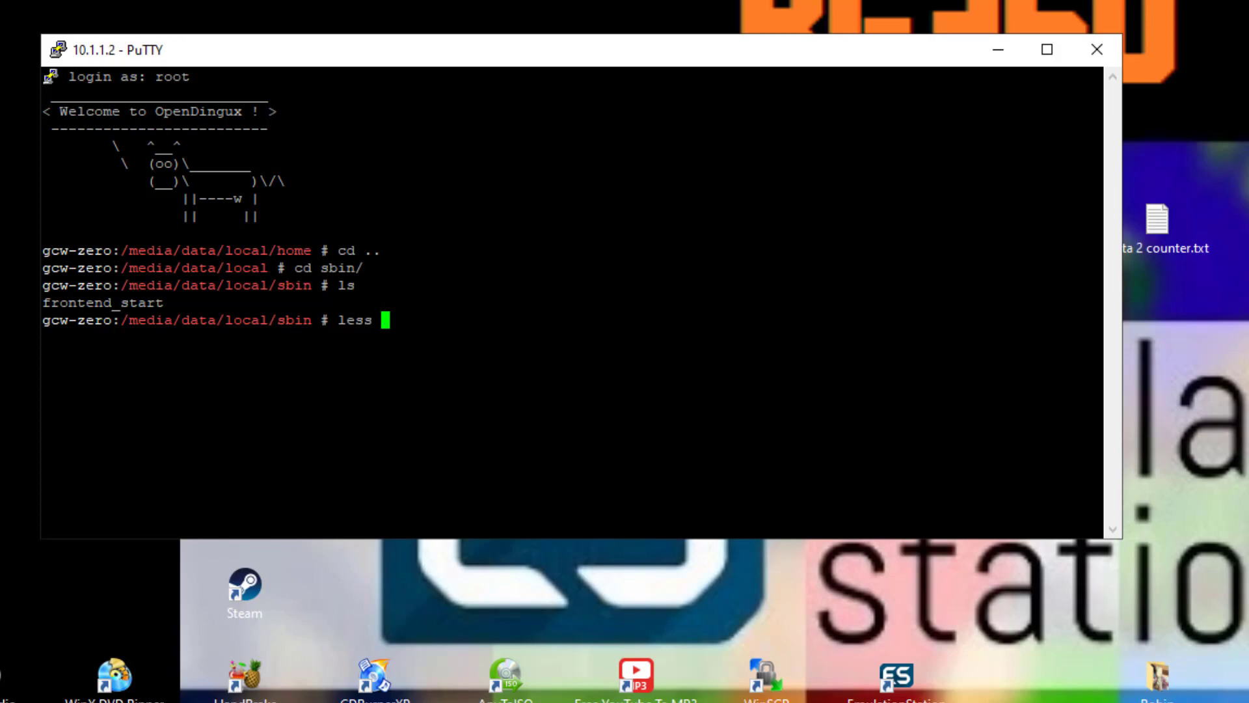
pyautogui.write('front')
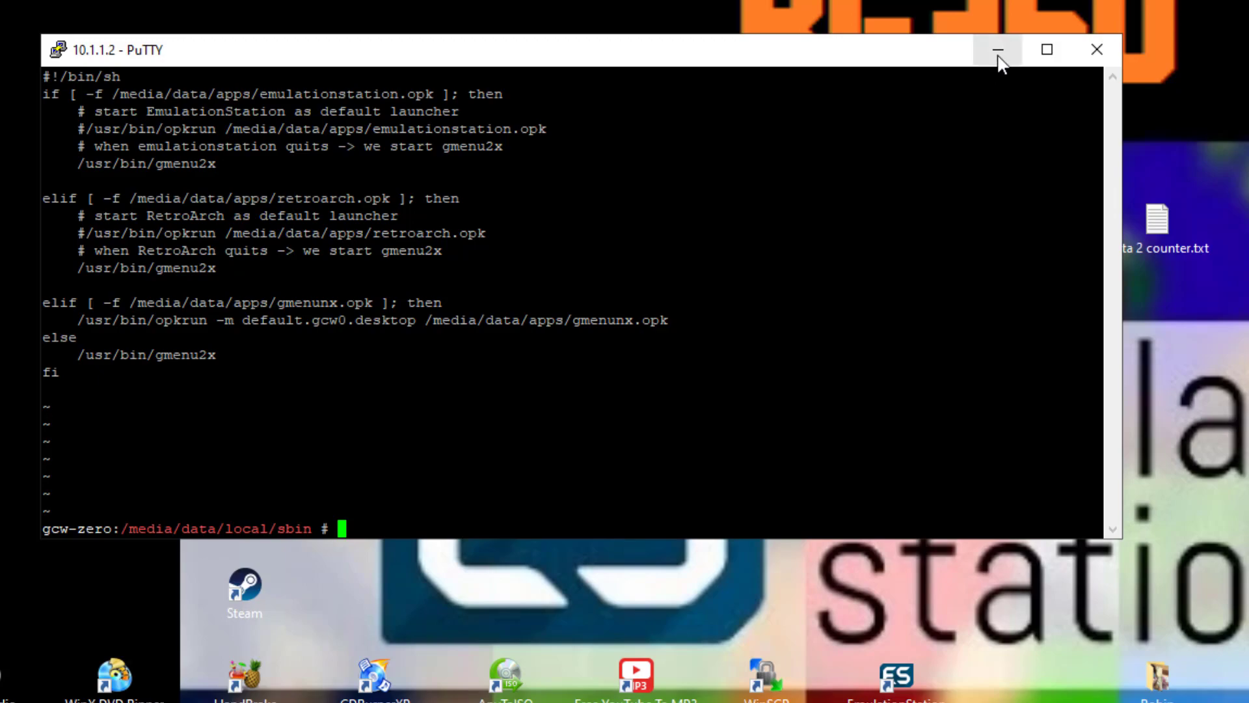
# Step: Minimise PuTTY and copy frontend_start from /media/data/local/sbin to the desktop via WinSCP
pyautogui.click(1001, 50)
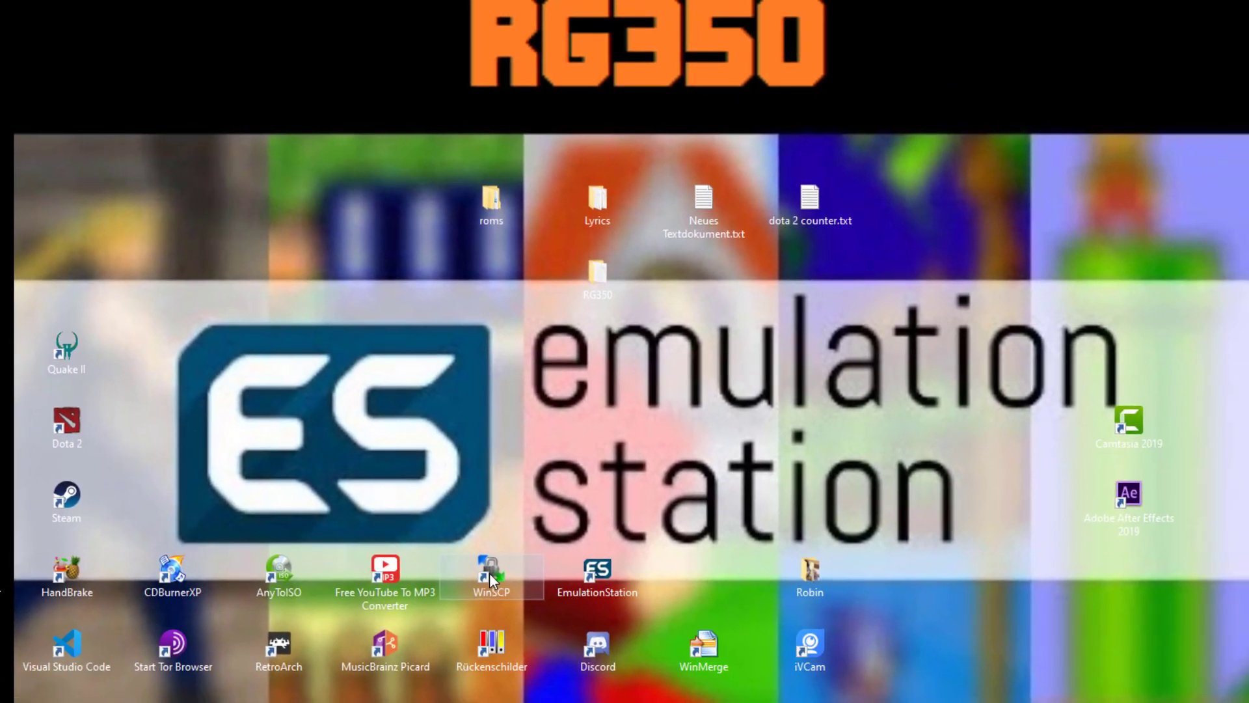
pyautogui.doubleClick(492, 571)
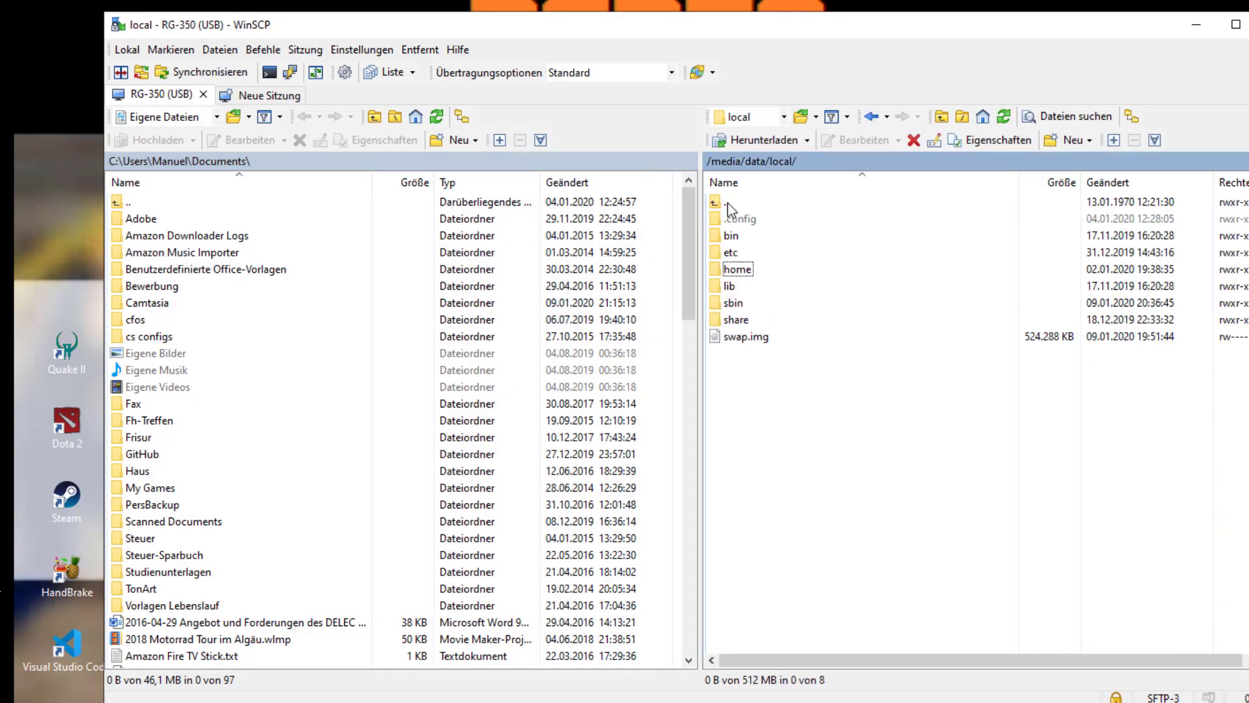
pyautogui.doubleClick(733, 302)
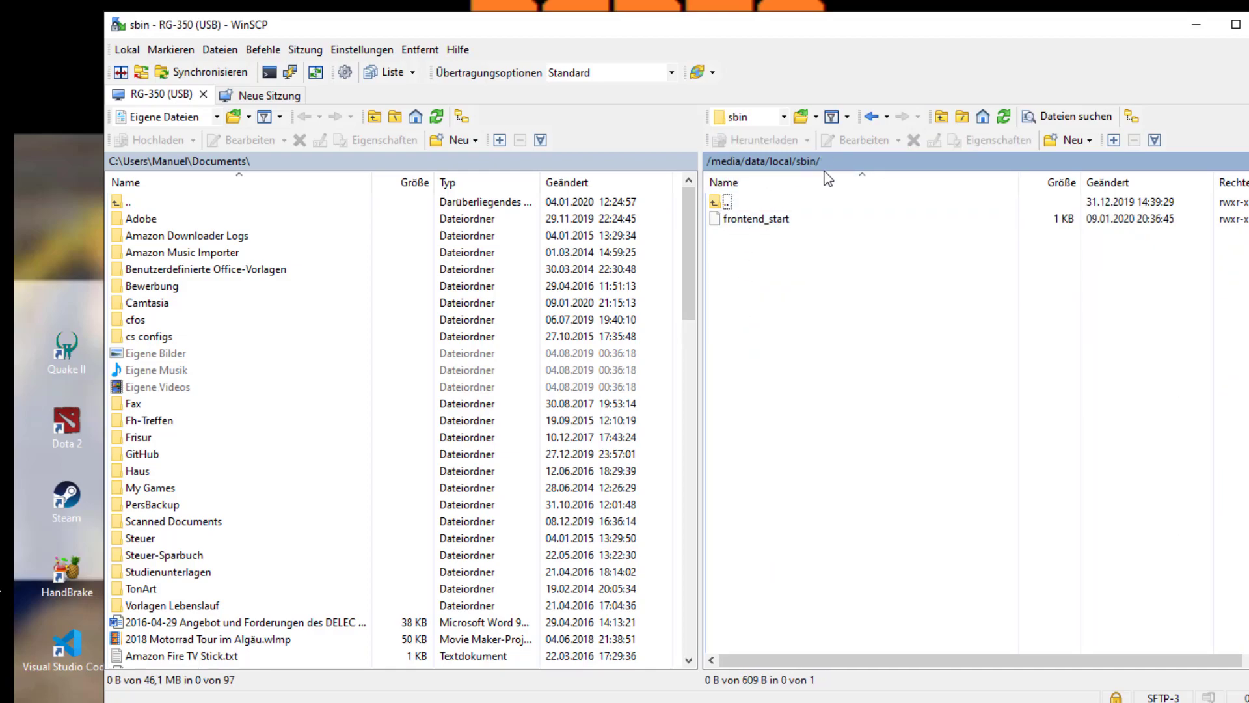
pyautogui.click(756, 218)
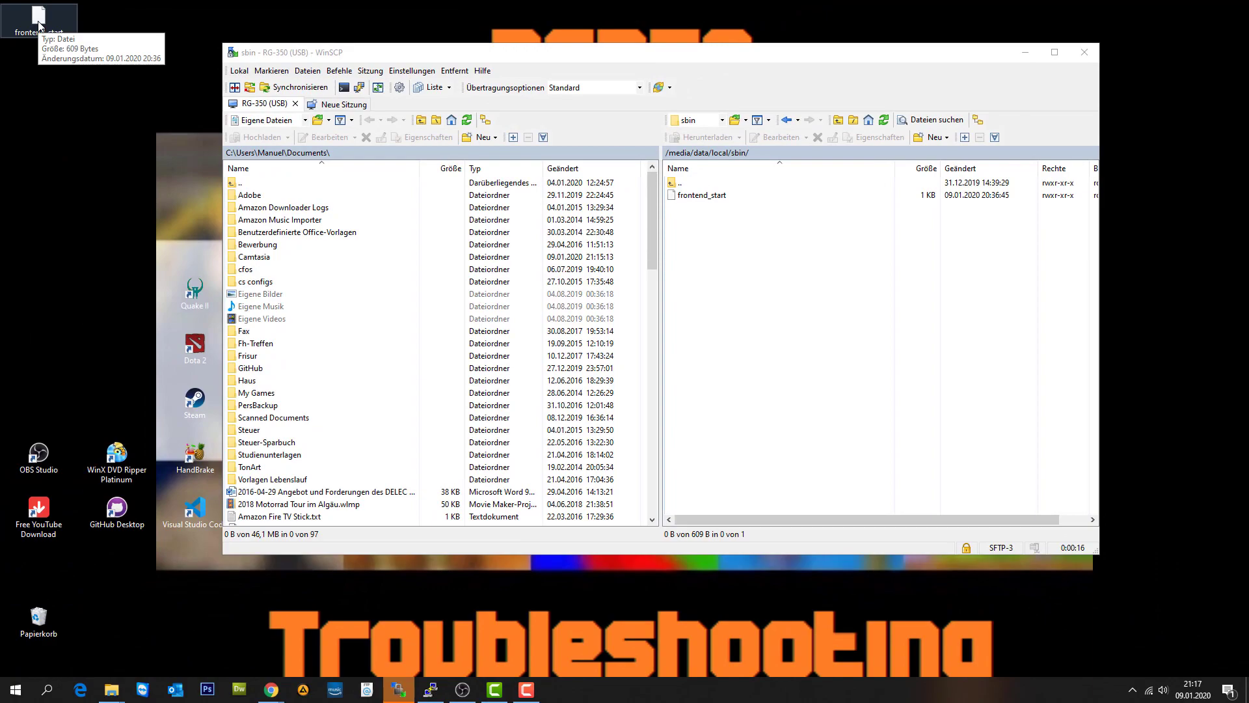
# Step: Remove the # before the opkrun emulationstation line in WordPad and save
pyautogui.rightClick(38, 21)
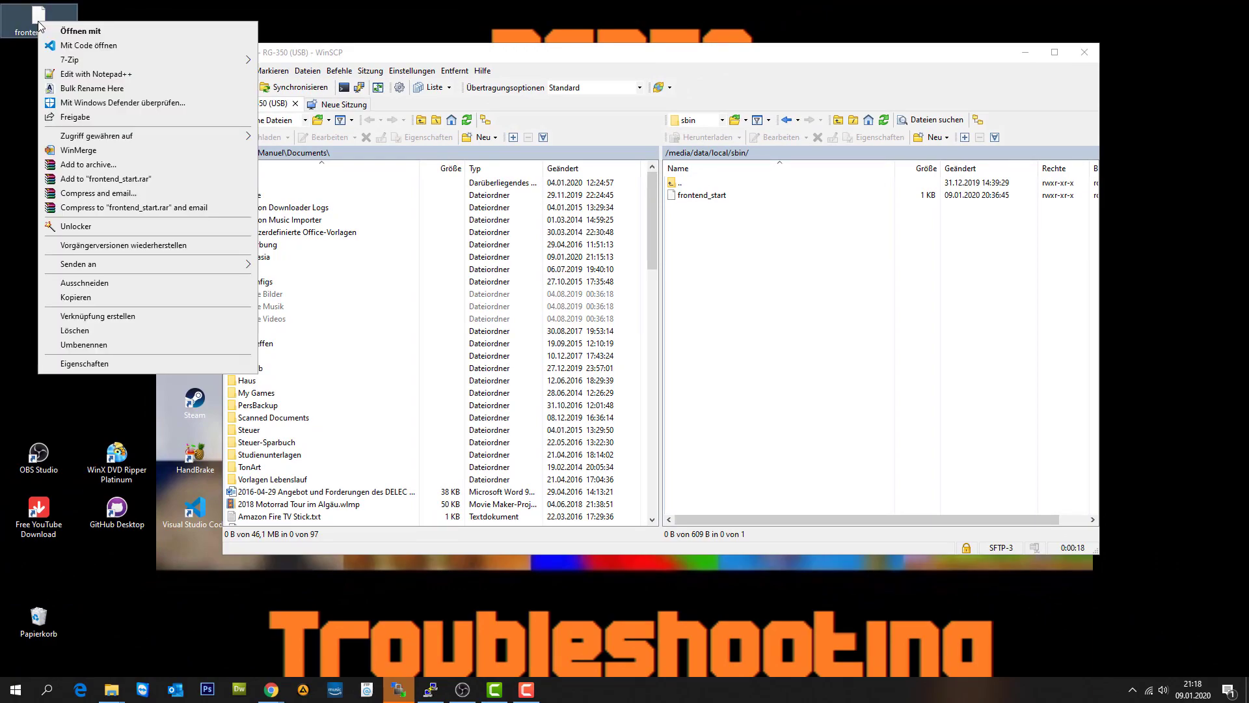
pyautogui.moveTo(79, 30)
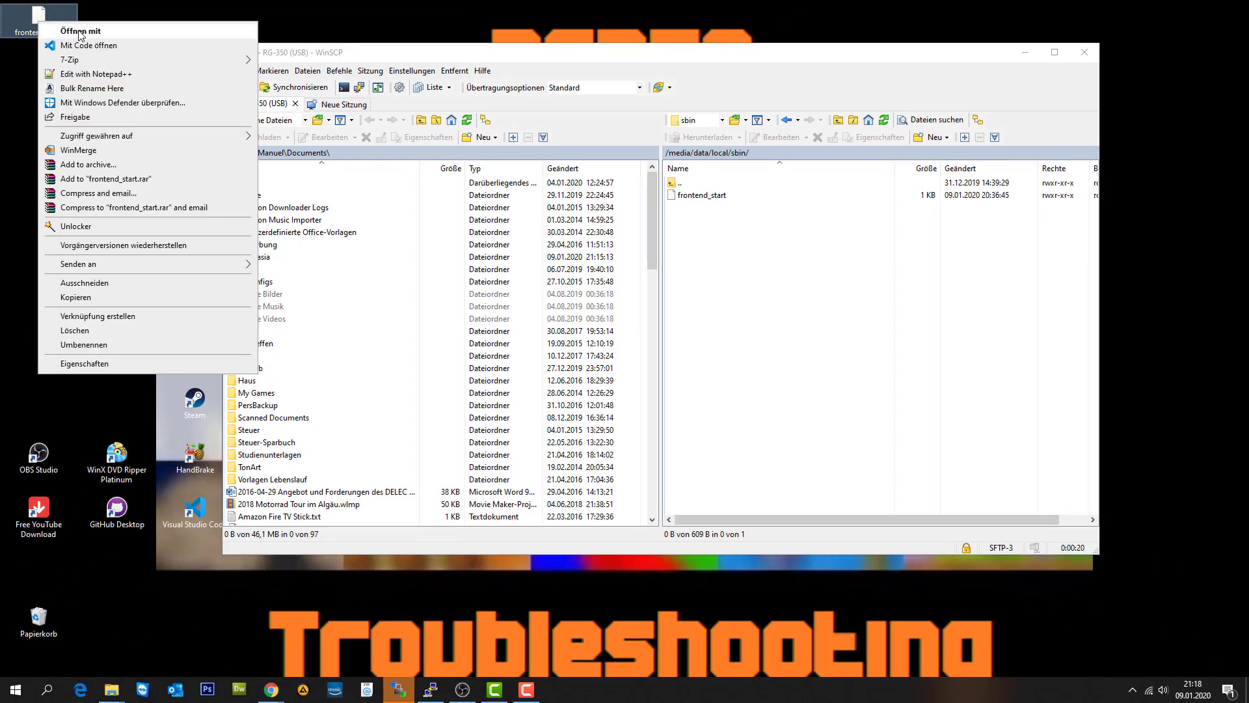
pyautogui.click(81, 31)
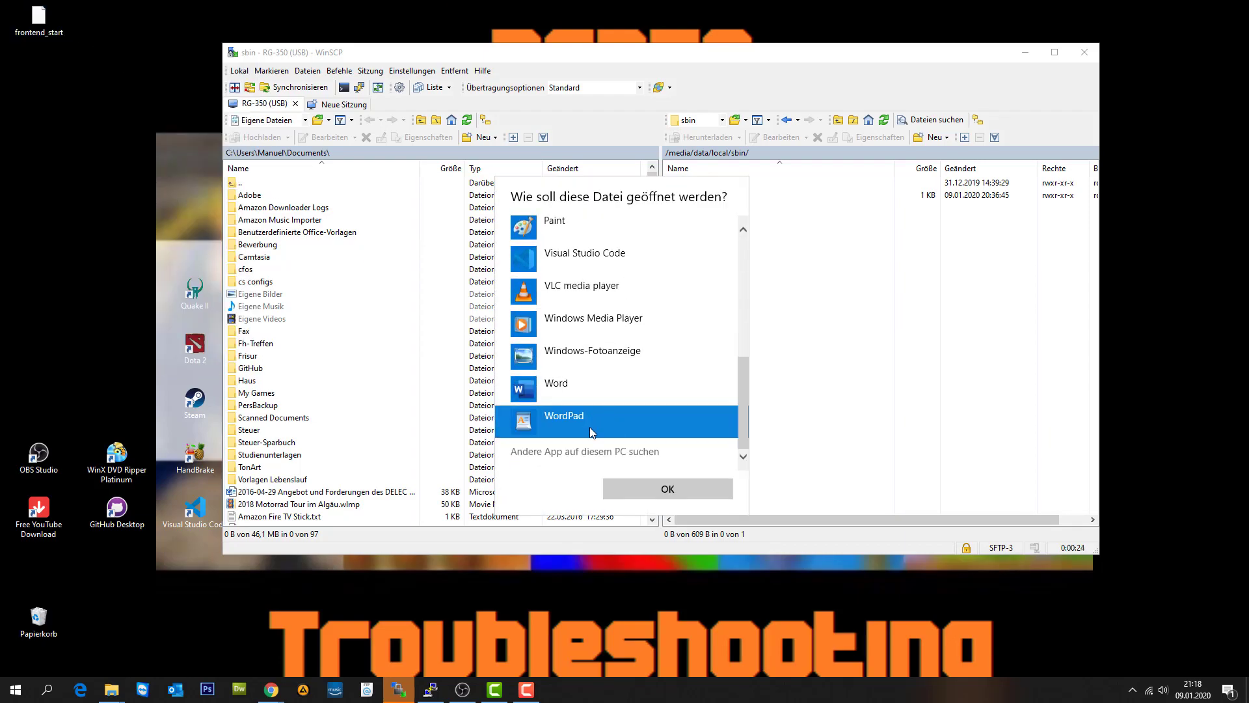
pyautogui.click(667, 489)
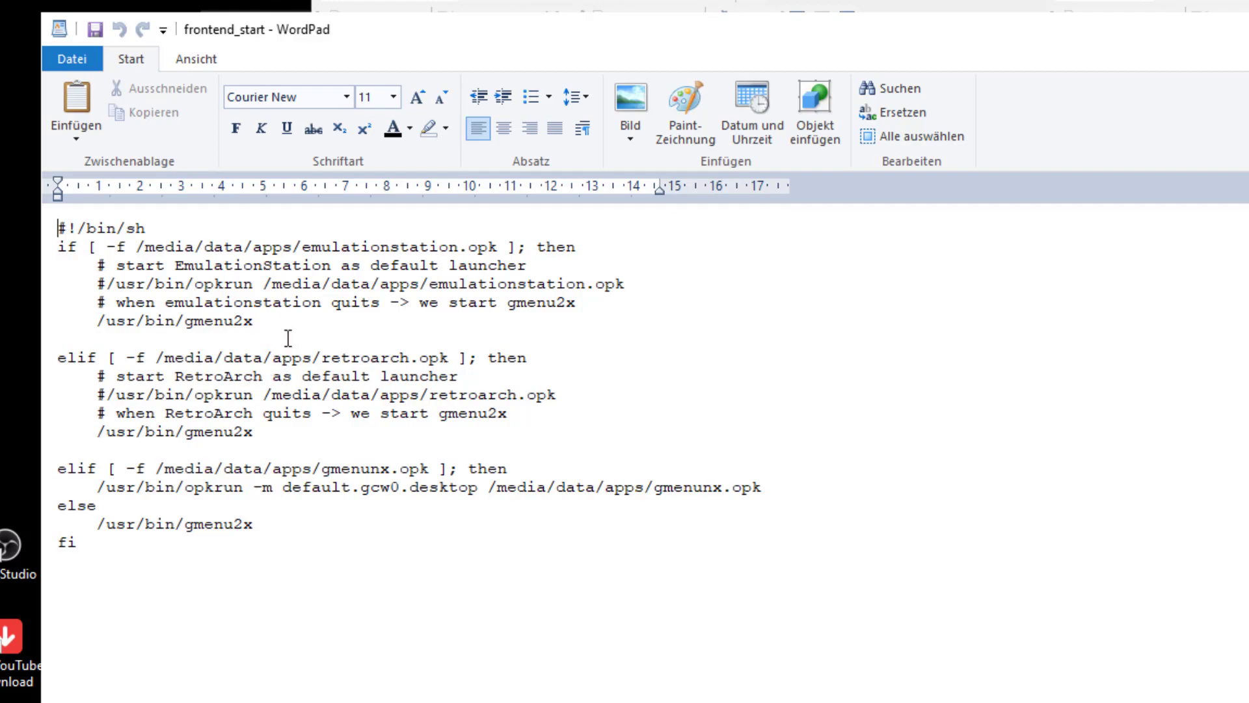
pyautogui.moveTo(102, 265); pyautogui.dragTo(253, 320)
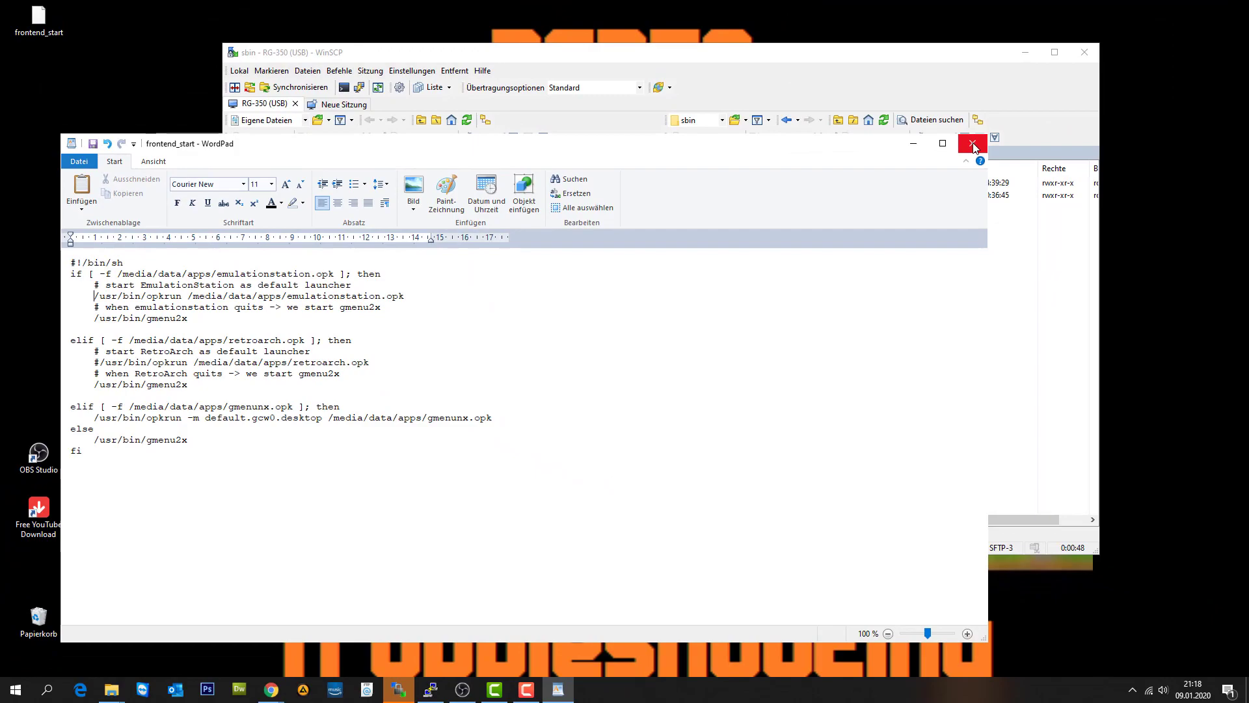
pyautogui.click(973, 143)
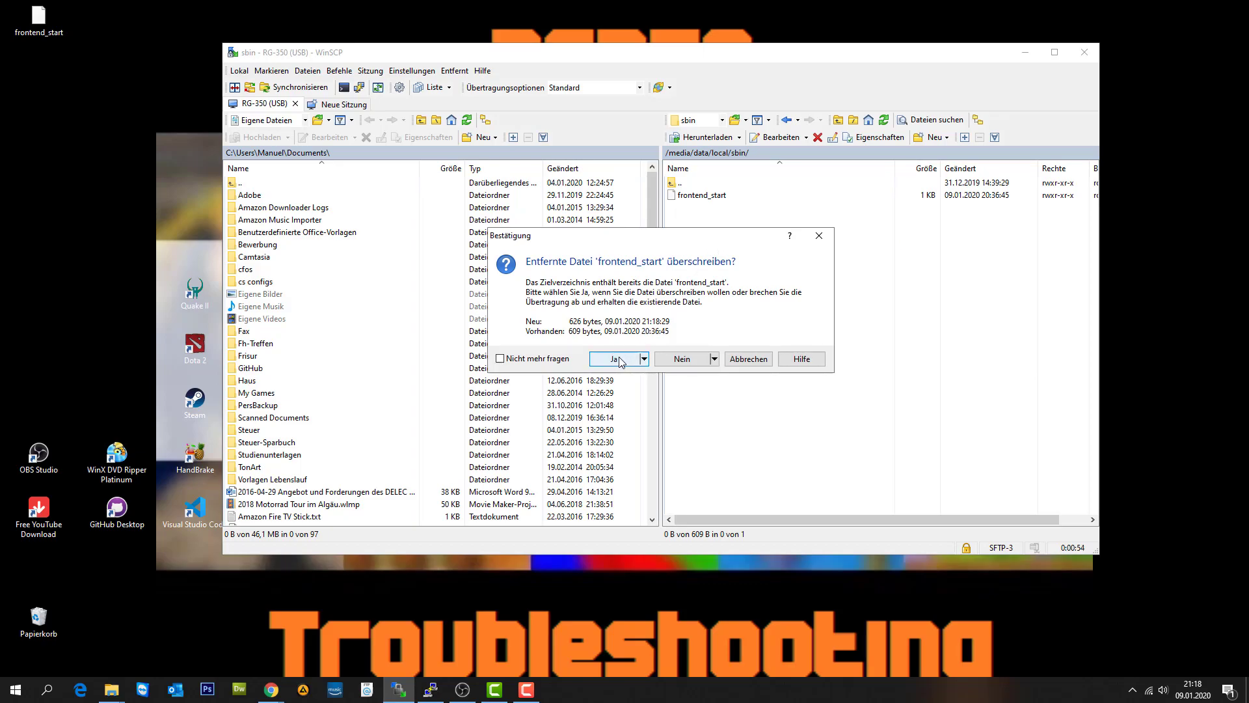
# Step: Overwrite the device's frontend_start, run dos2unix on it, and reopen it with less
pyautogui.click(613, 358)
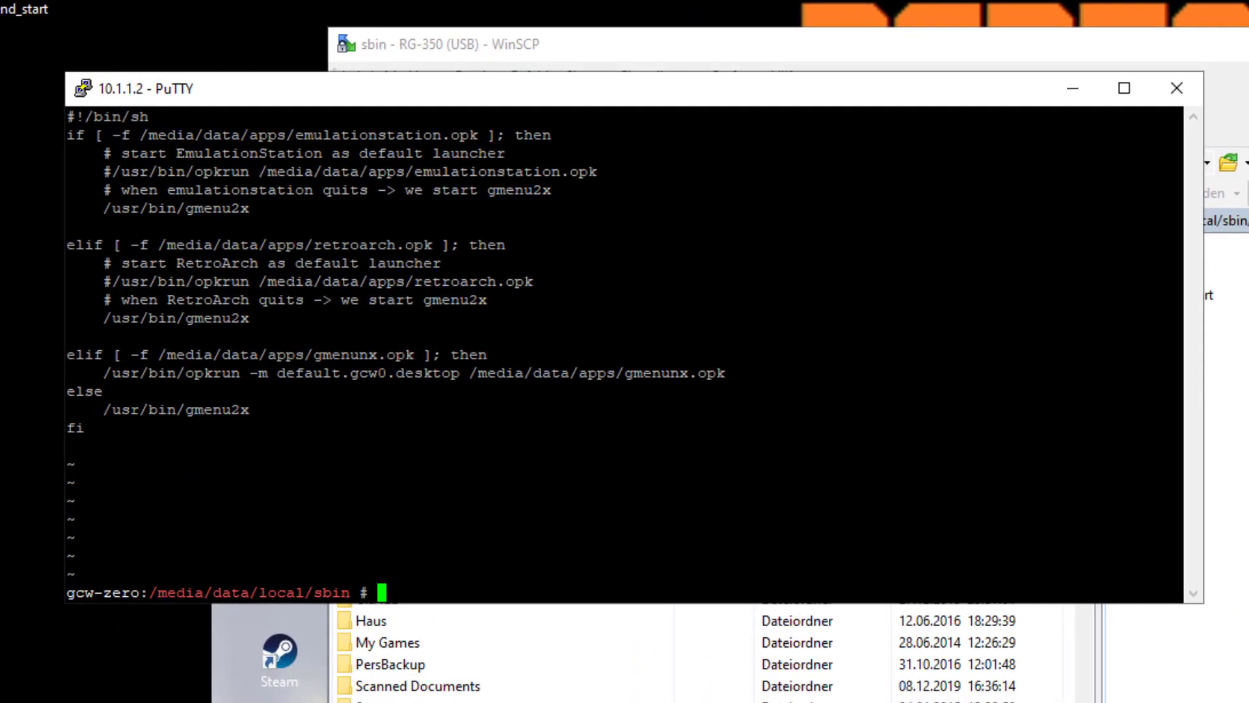
pyautogui.write('less frontend_start')
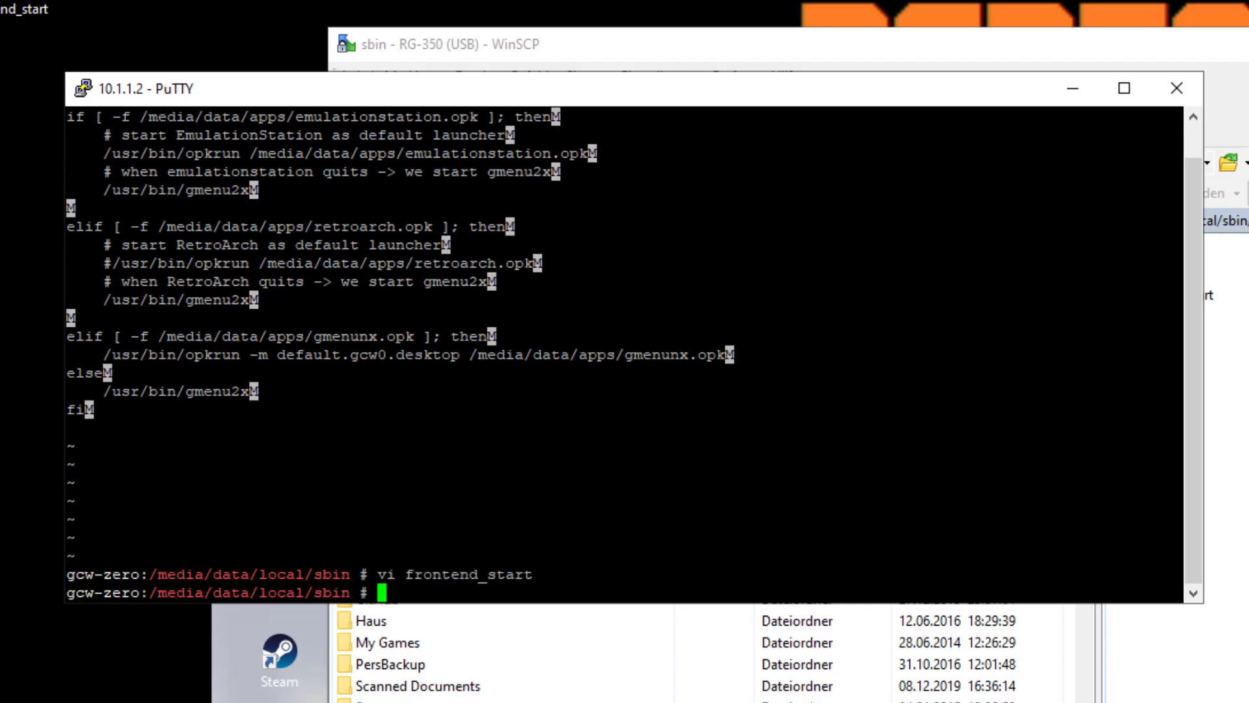
pyautogui.write('do')
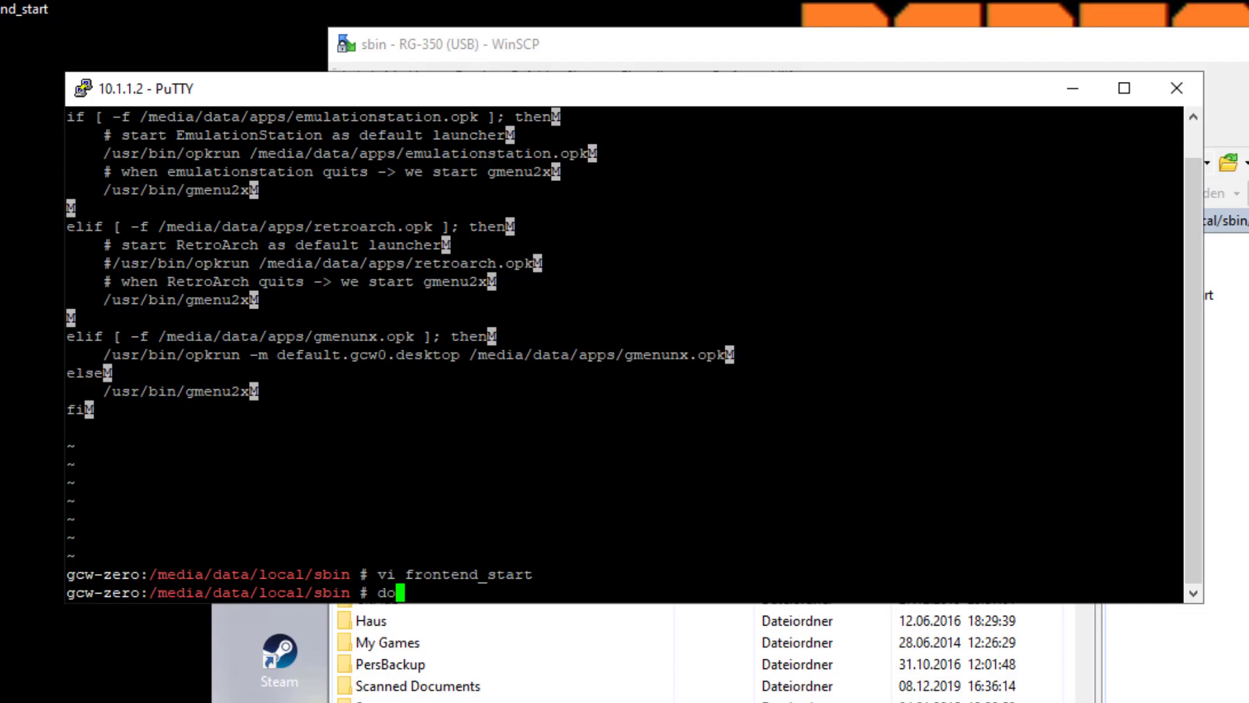
pyautogui.write('s2uni')
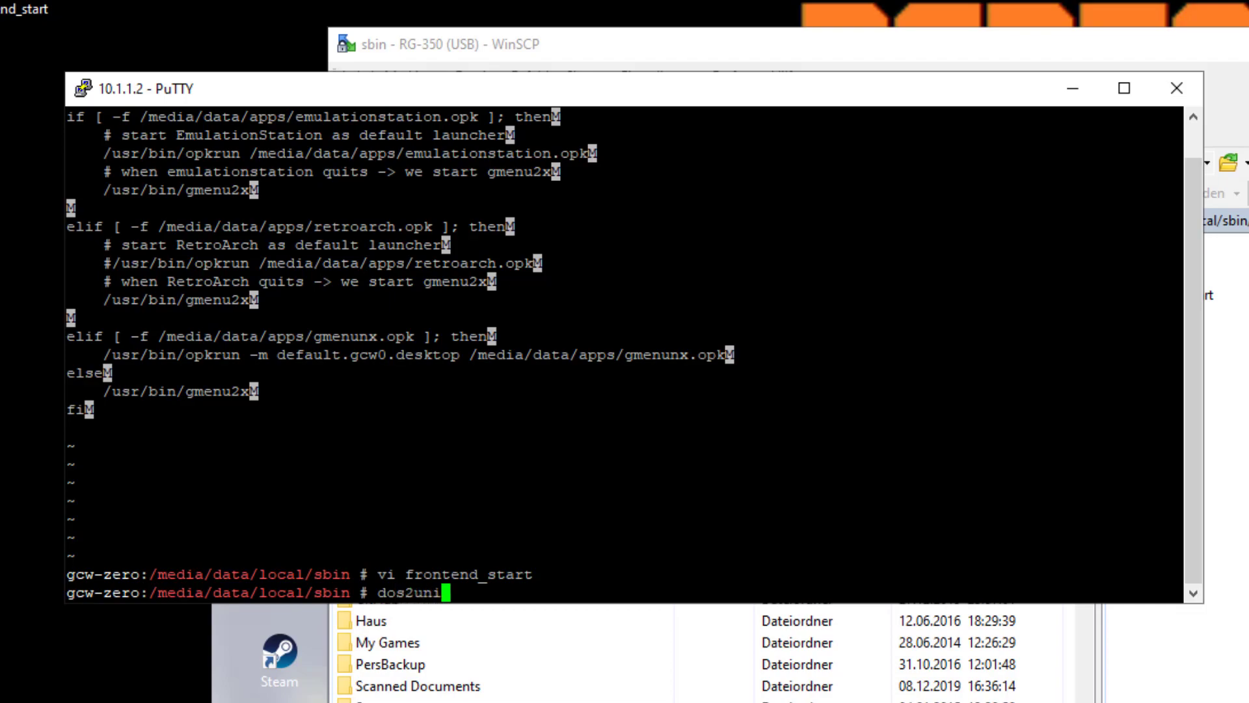
pyautogui.write('x')
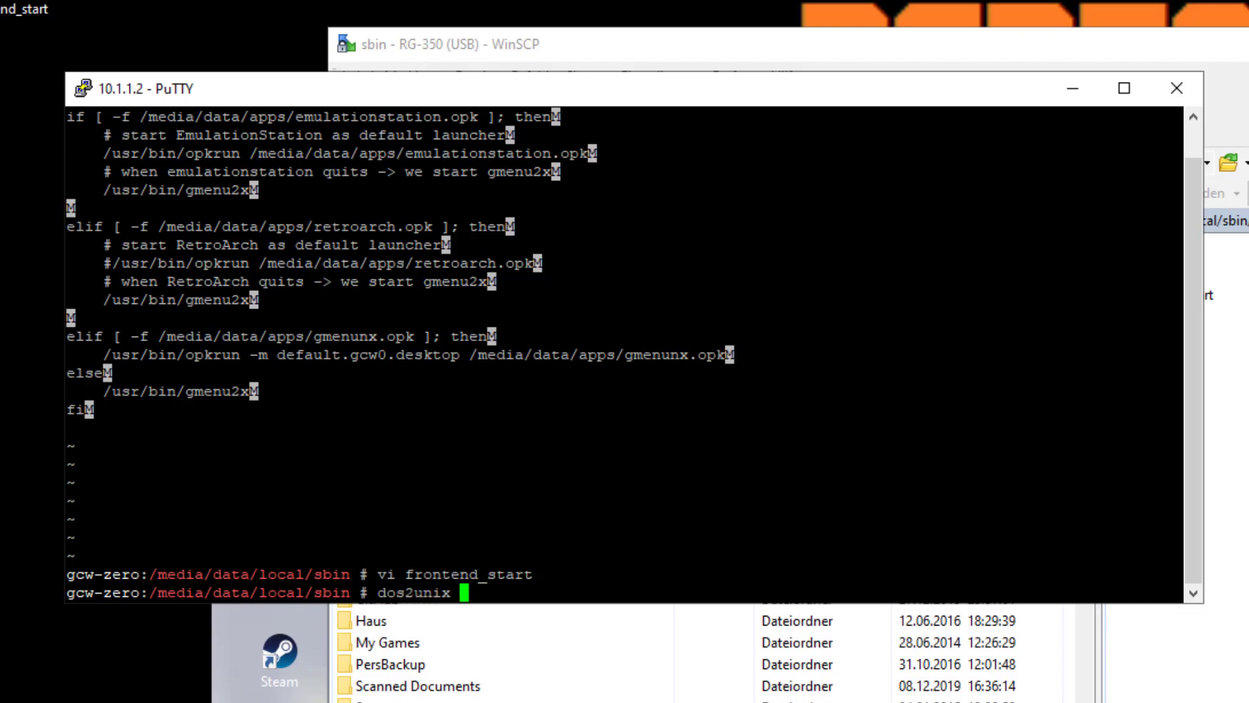
pyautogui.write('fr')
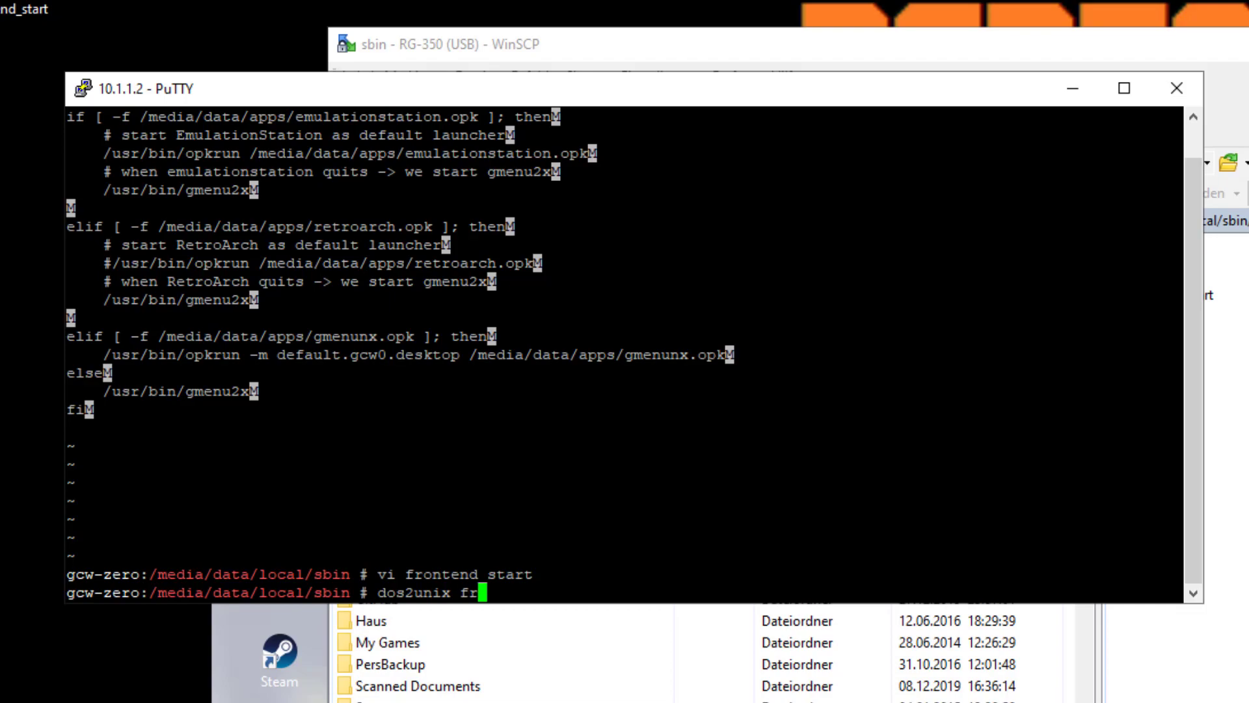
pyautogui.write('ont_')
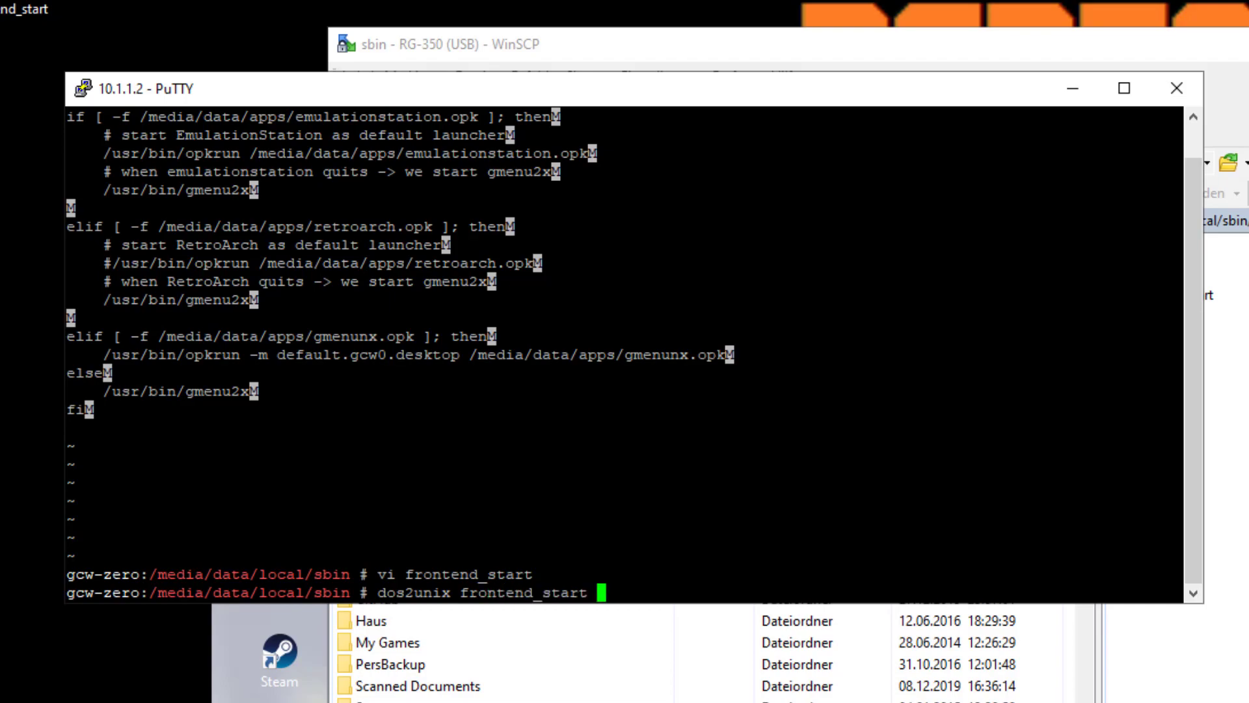
pyautogui.press('Return')
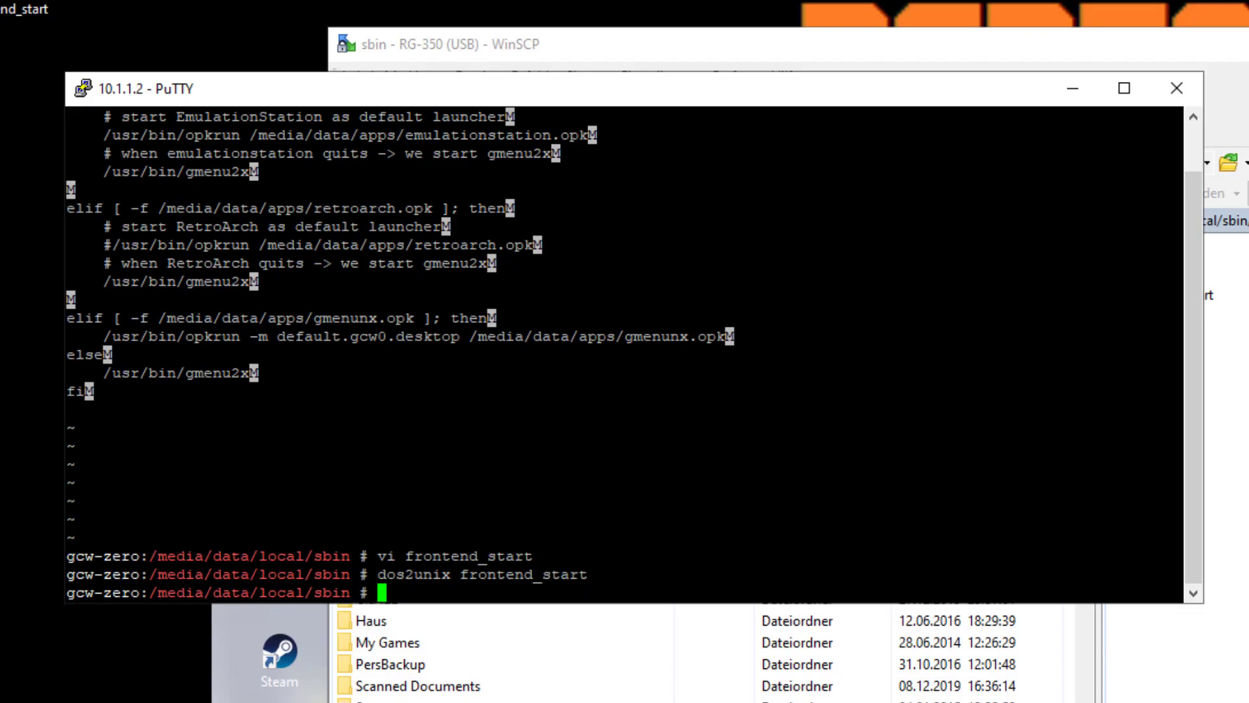
pyautogui.write('less')
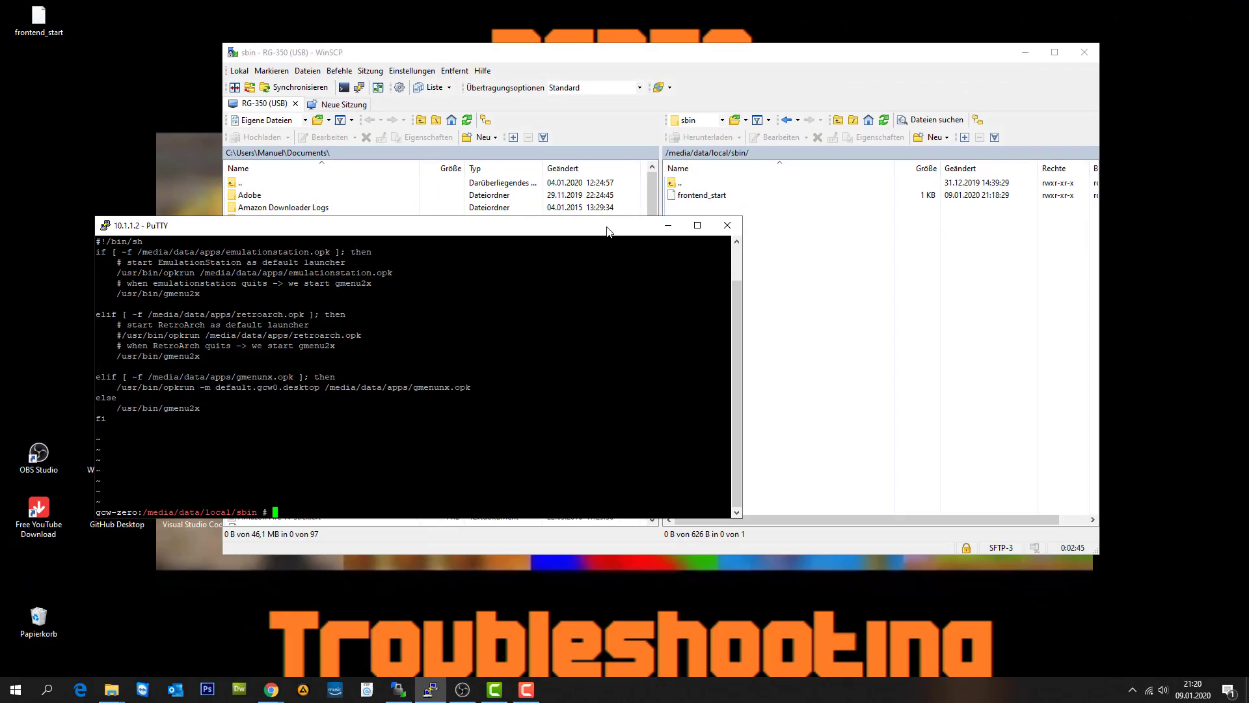
pyautogui.moveTo(636, 239)
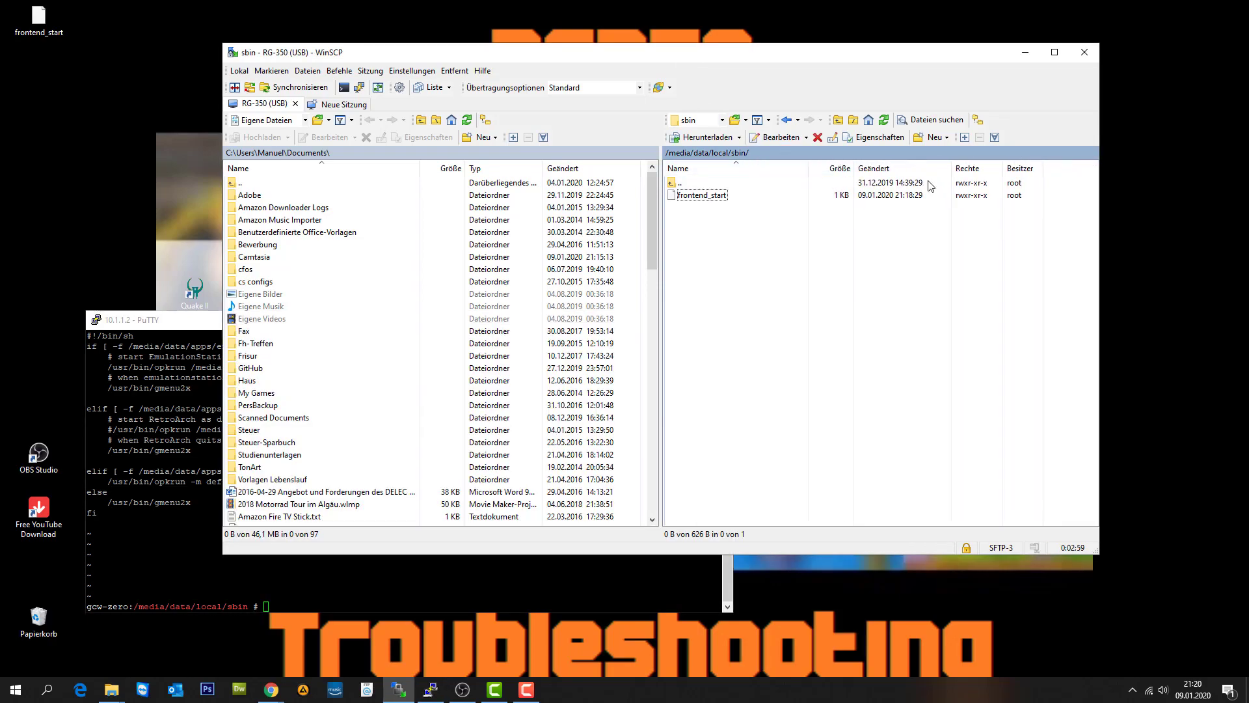
pyautogui.moveTo(960, 203)
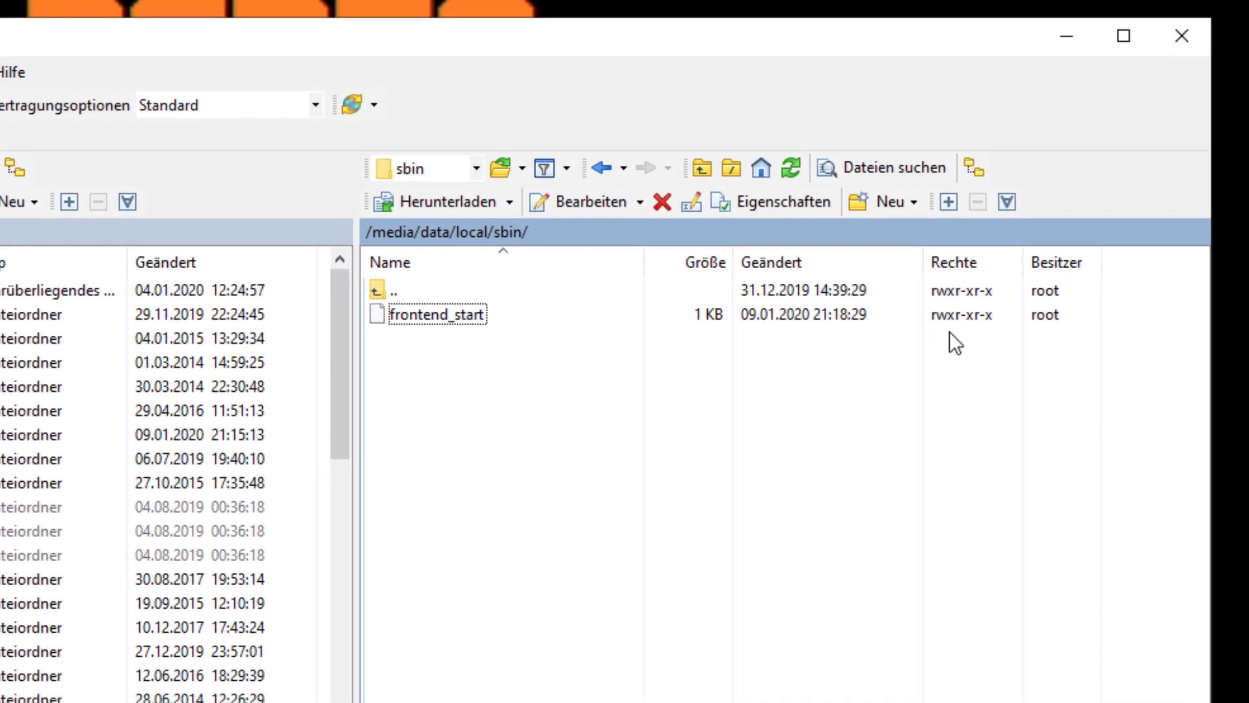
pyautogui.moveTo(947, 334)
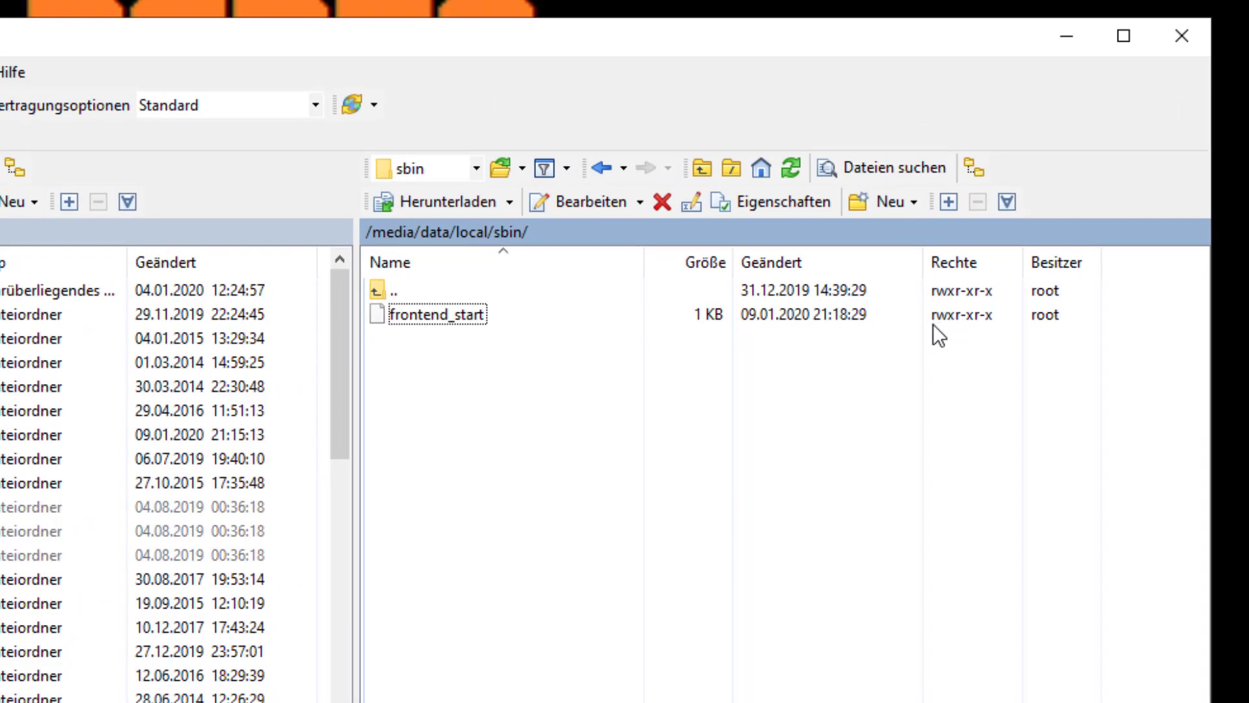
pyautogui.moveTo(955, 330)
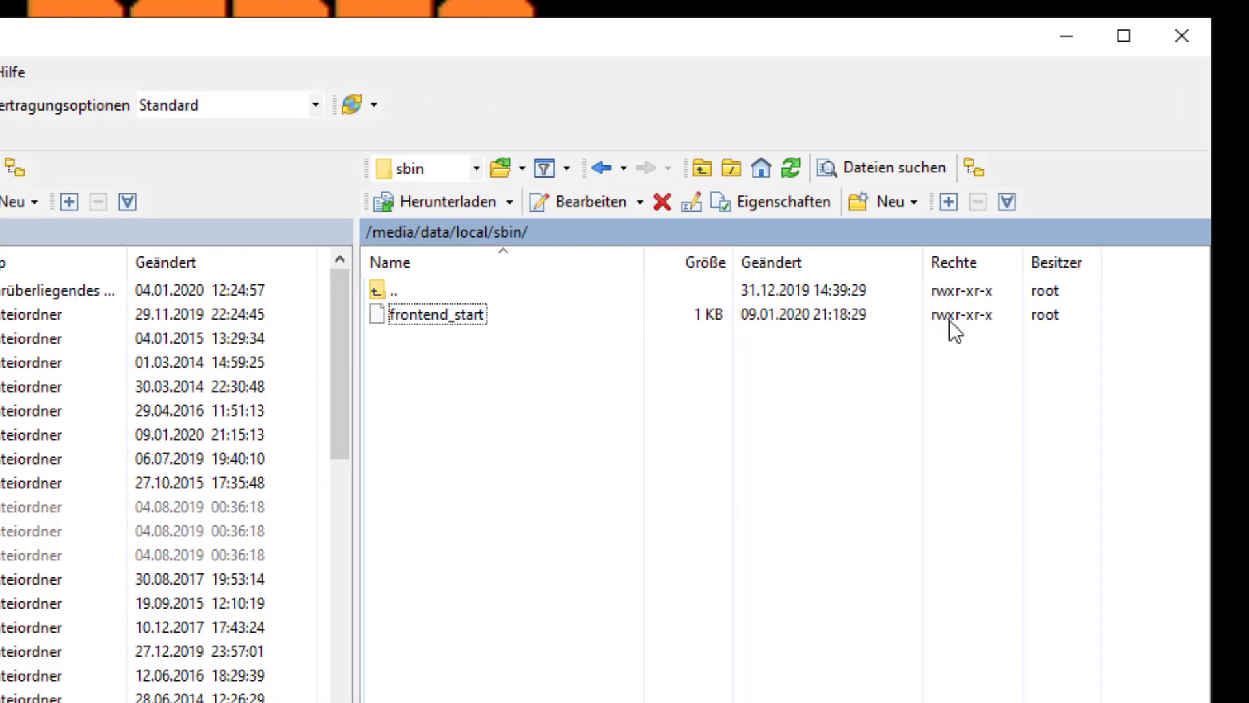
pyautogui.moveTo(769, 409)
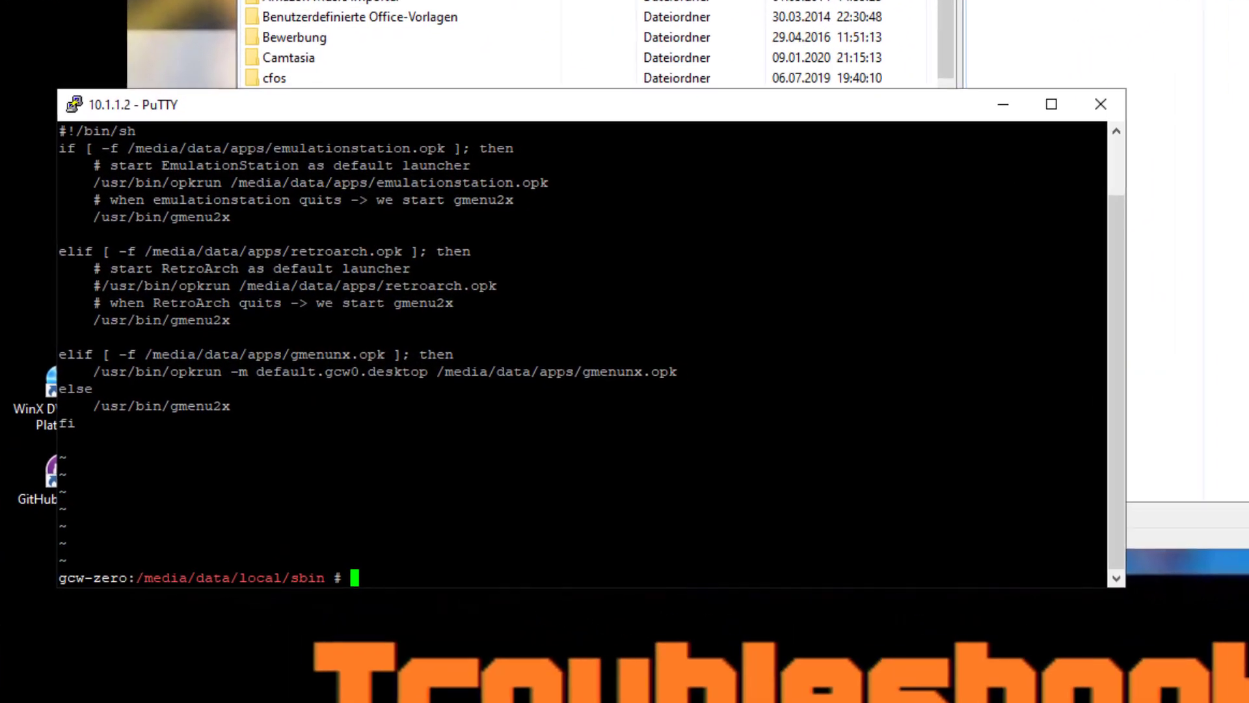
# Step: Enter chmod +x frontend_start, correcting a typo in the file name
pyautogui.write('ch')
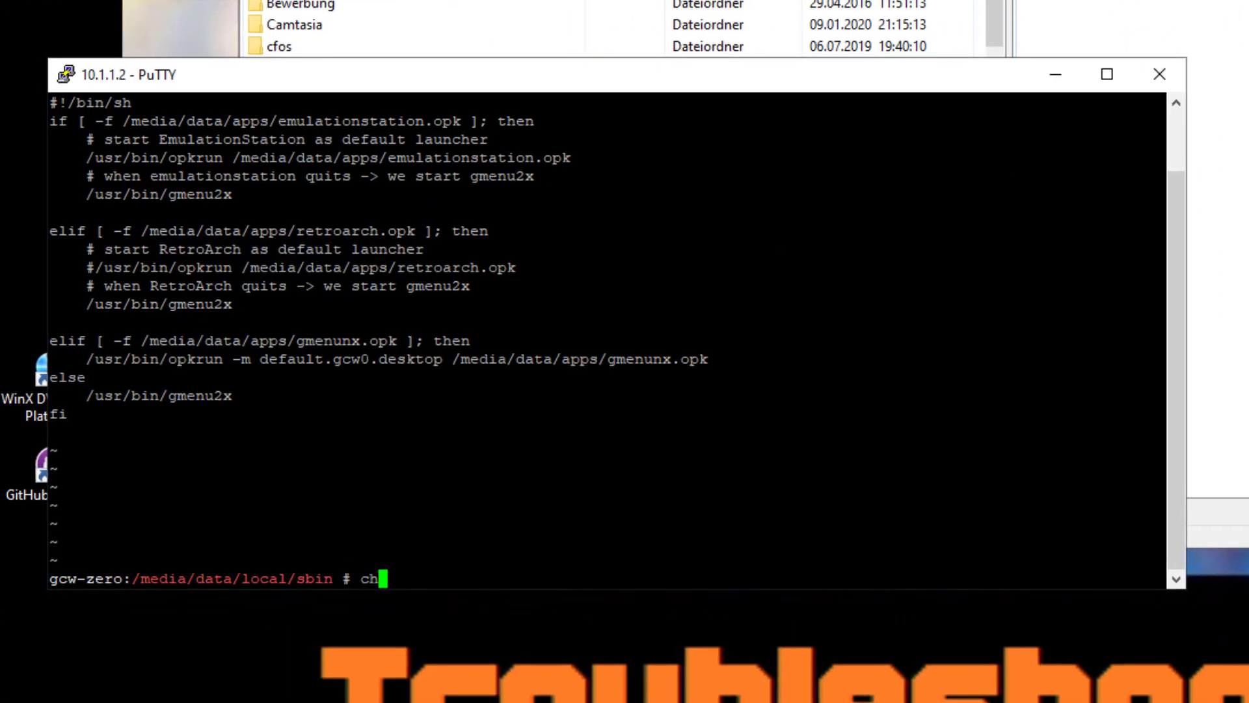
pyautogui.write('mod')
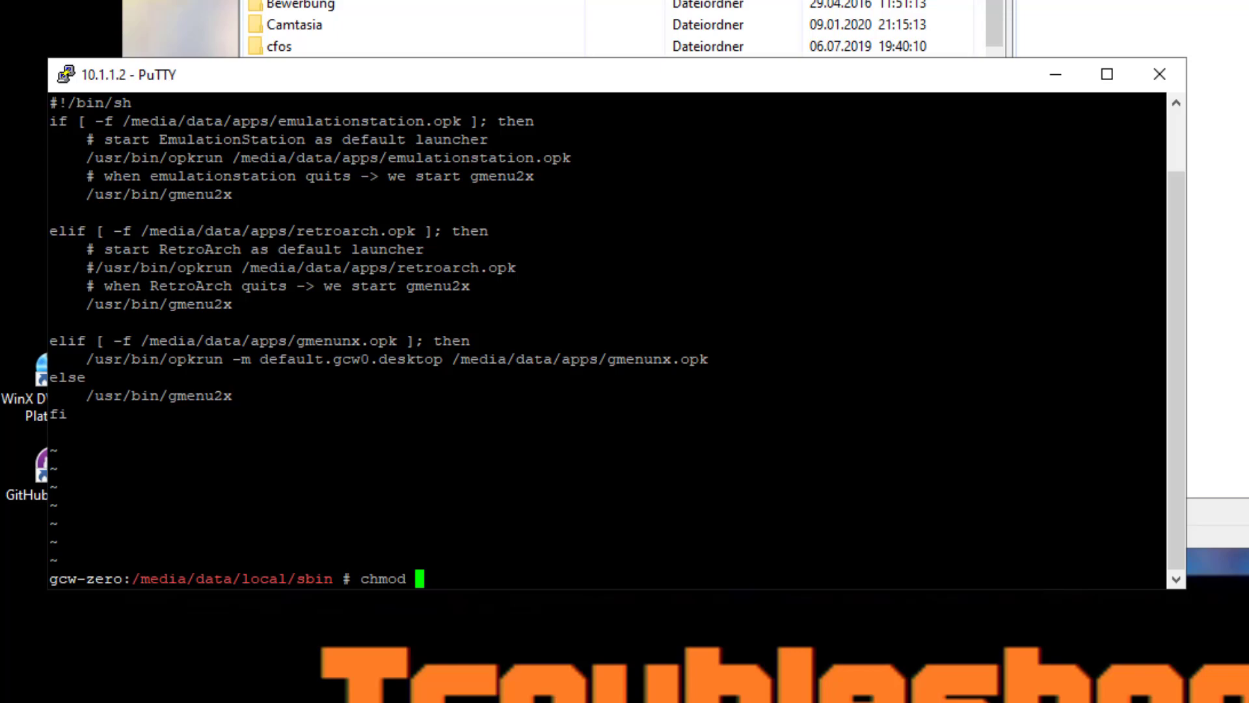
pyautogui.write('+x')
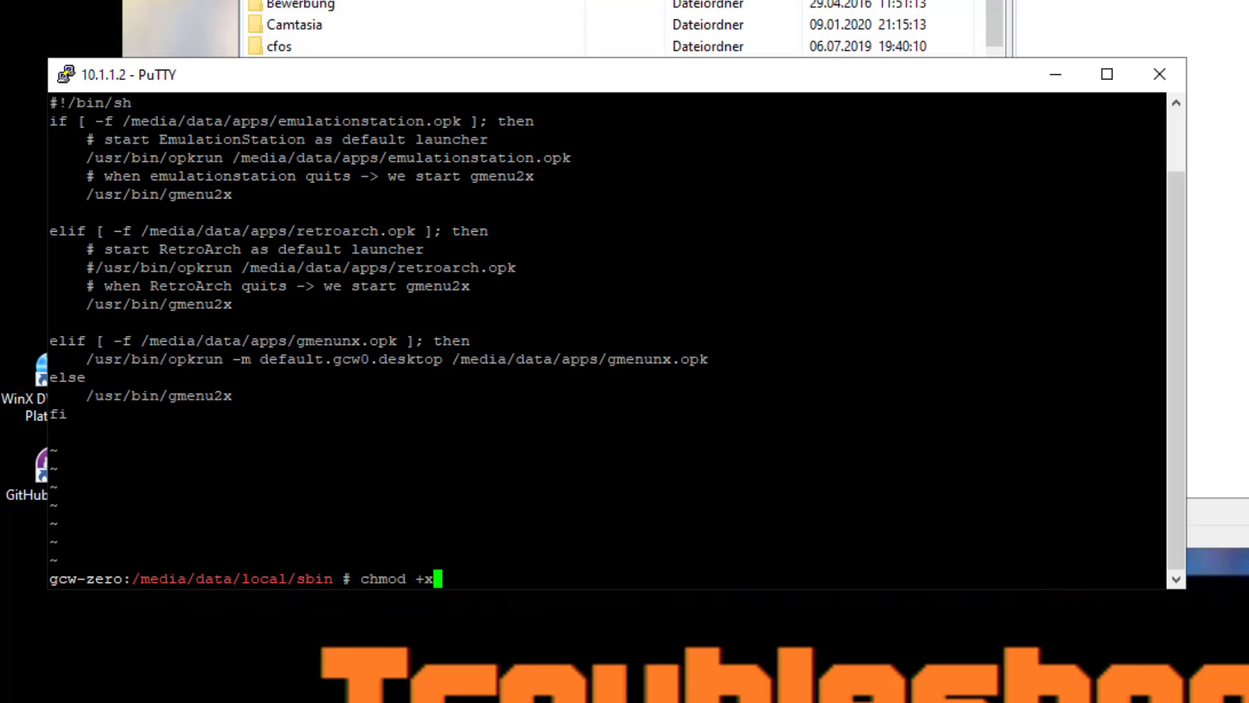
pyautogui.write('frone')
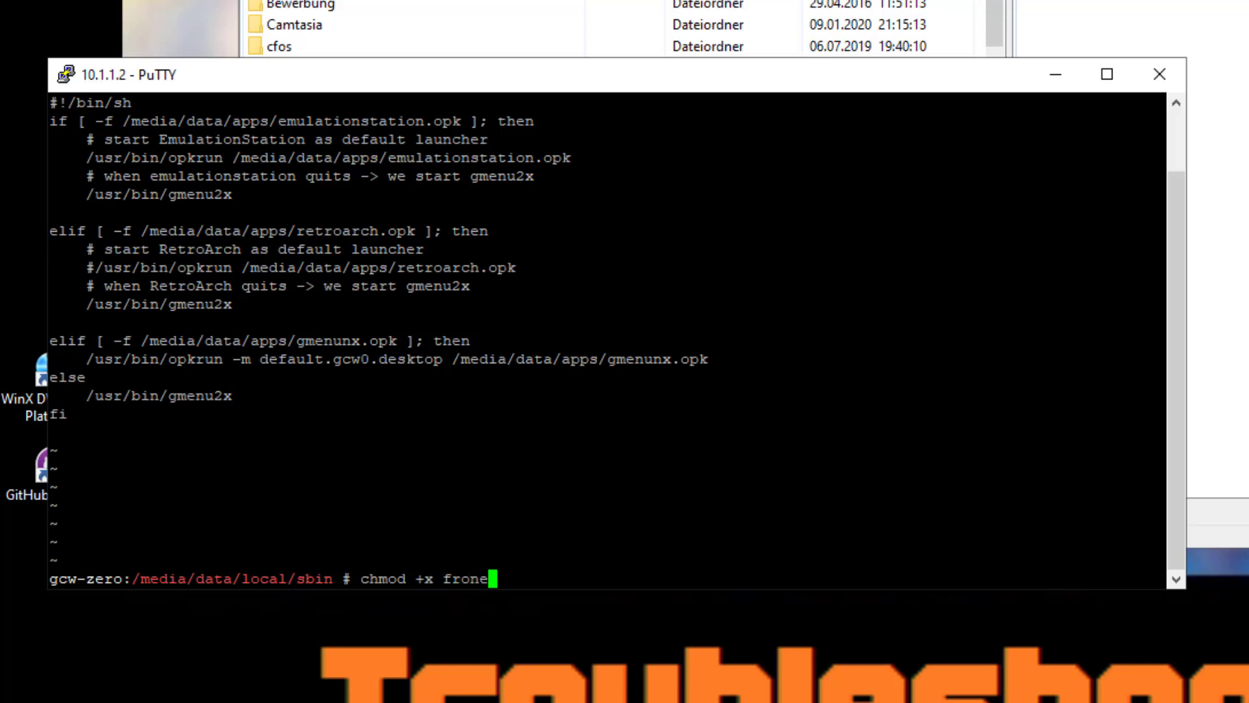
pyautogui.press('BackSpace')
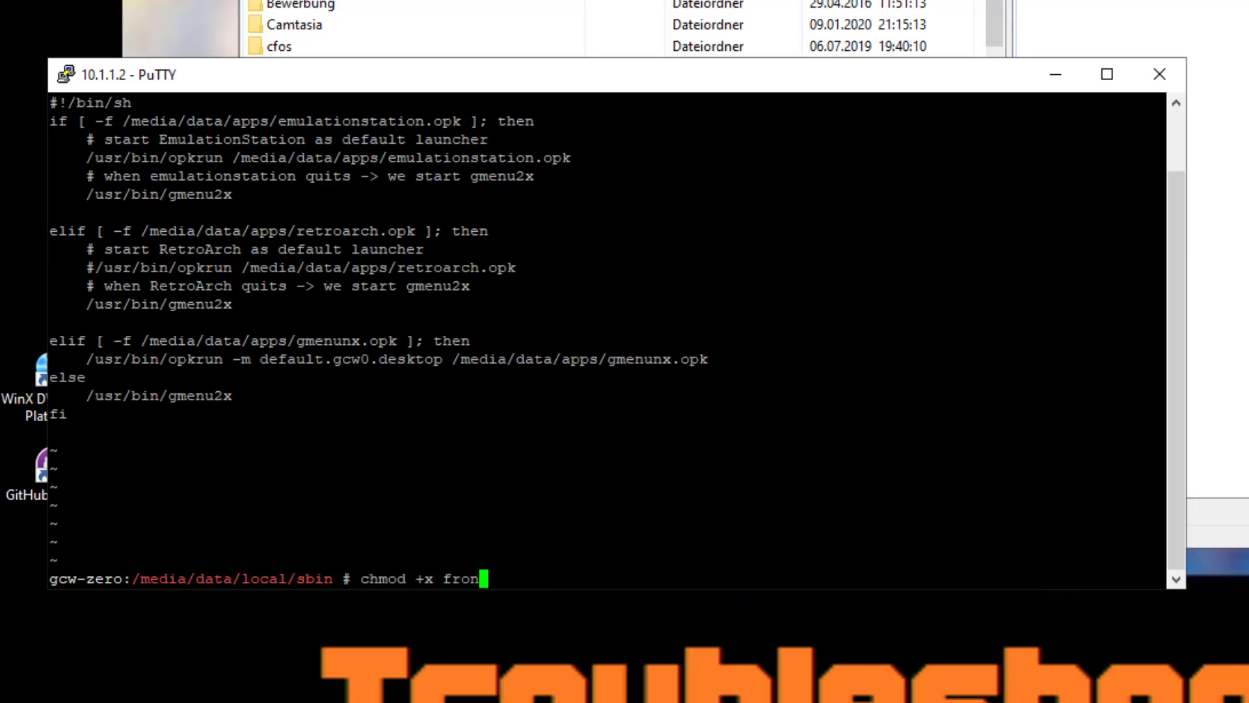
pyautogui.write('tend_start')
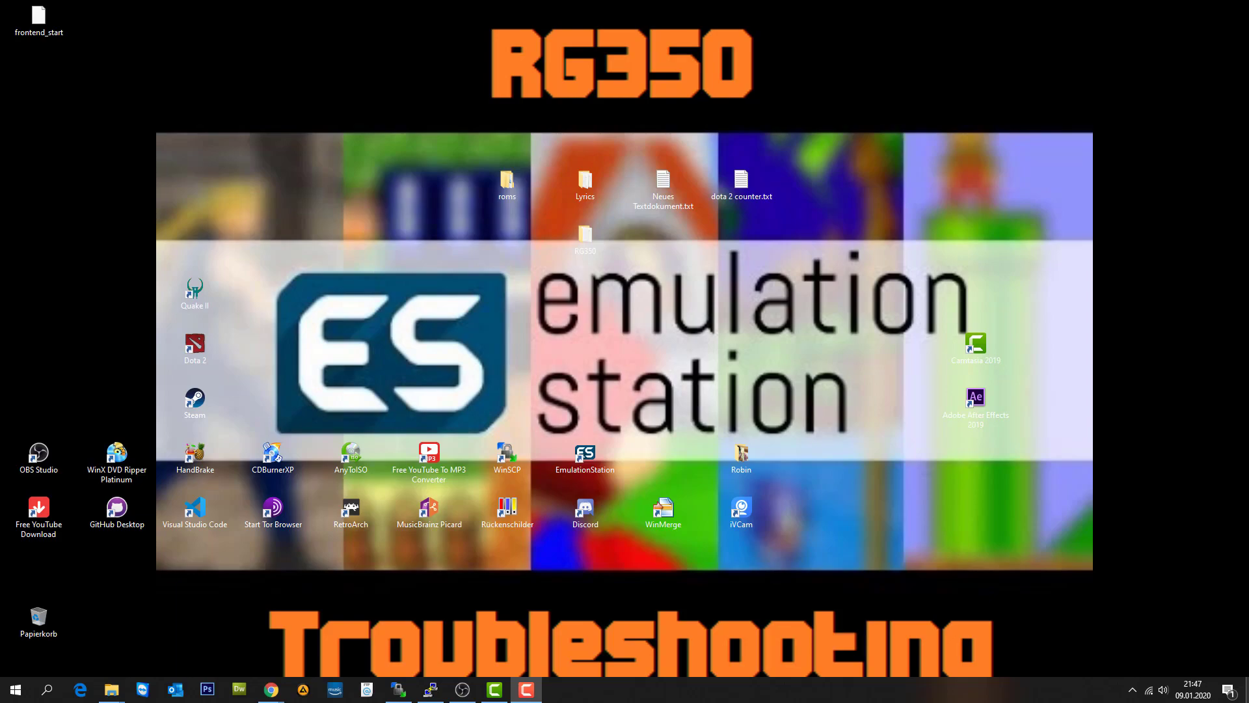
pyautogui.moveTo(677, 382)
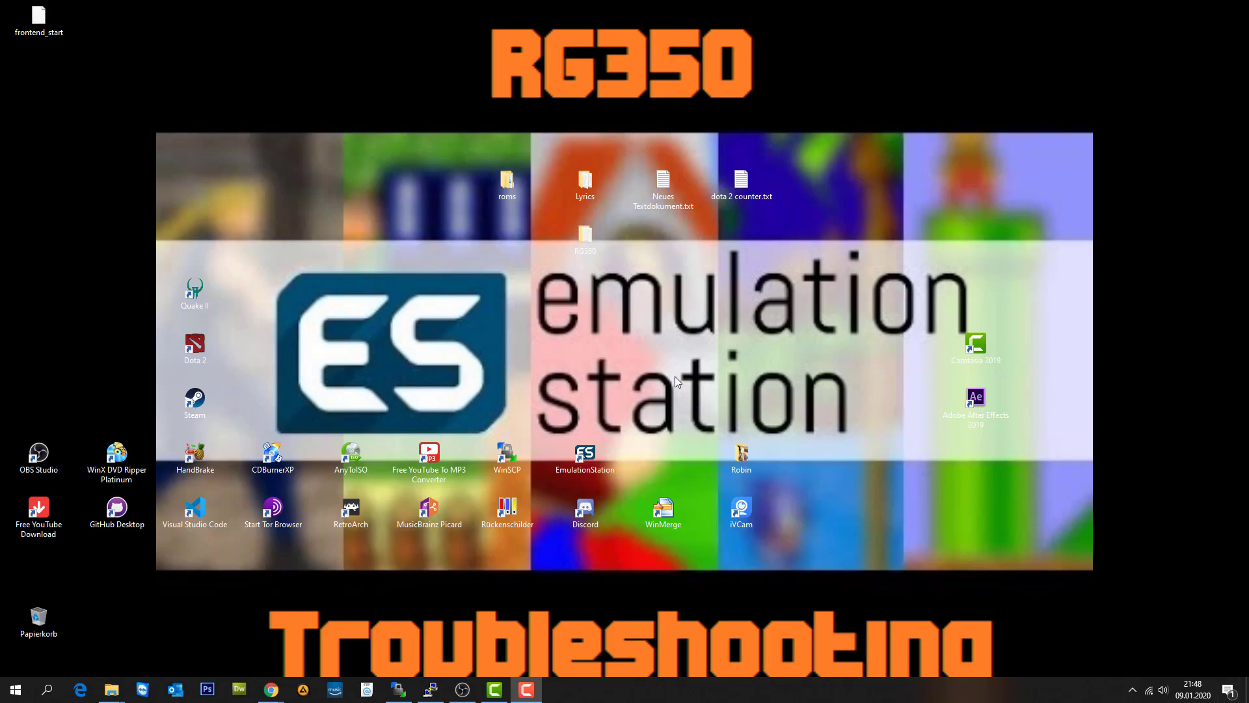
pyautogui.moveTo(567, 366)
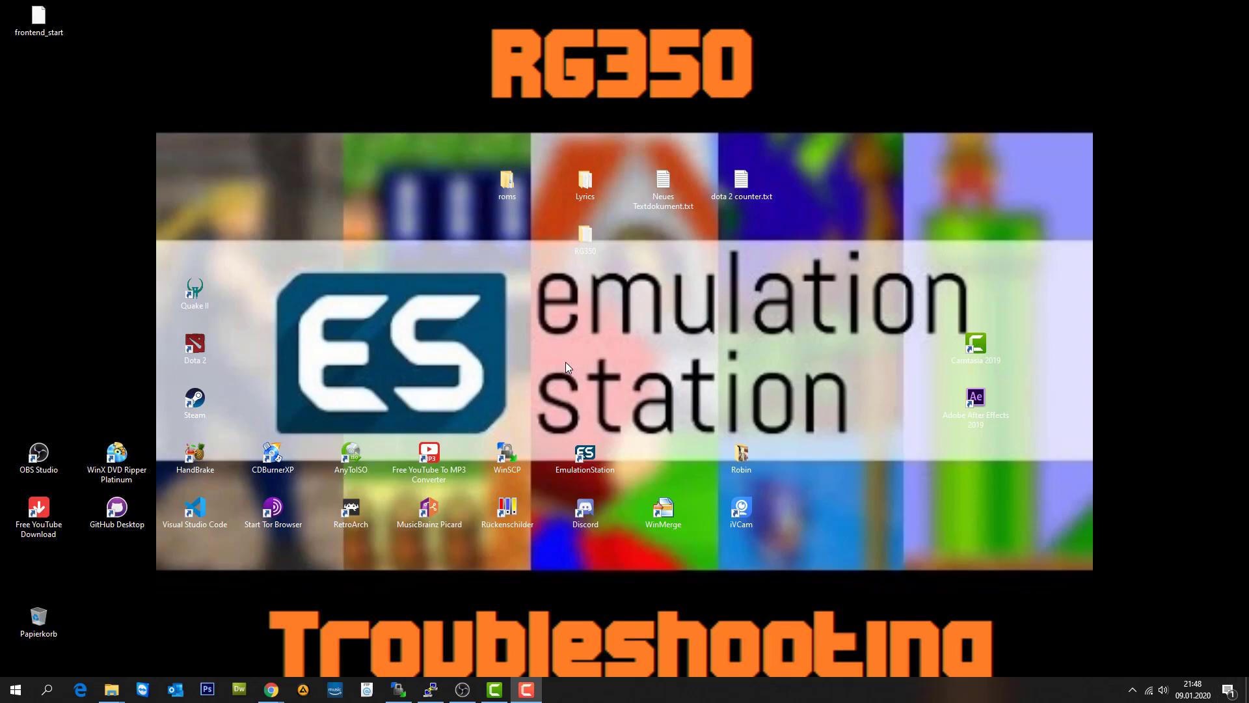
pyautogui.moveTo(546, 436)
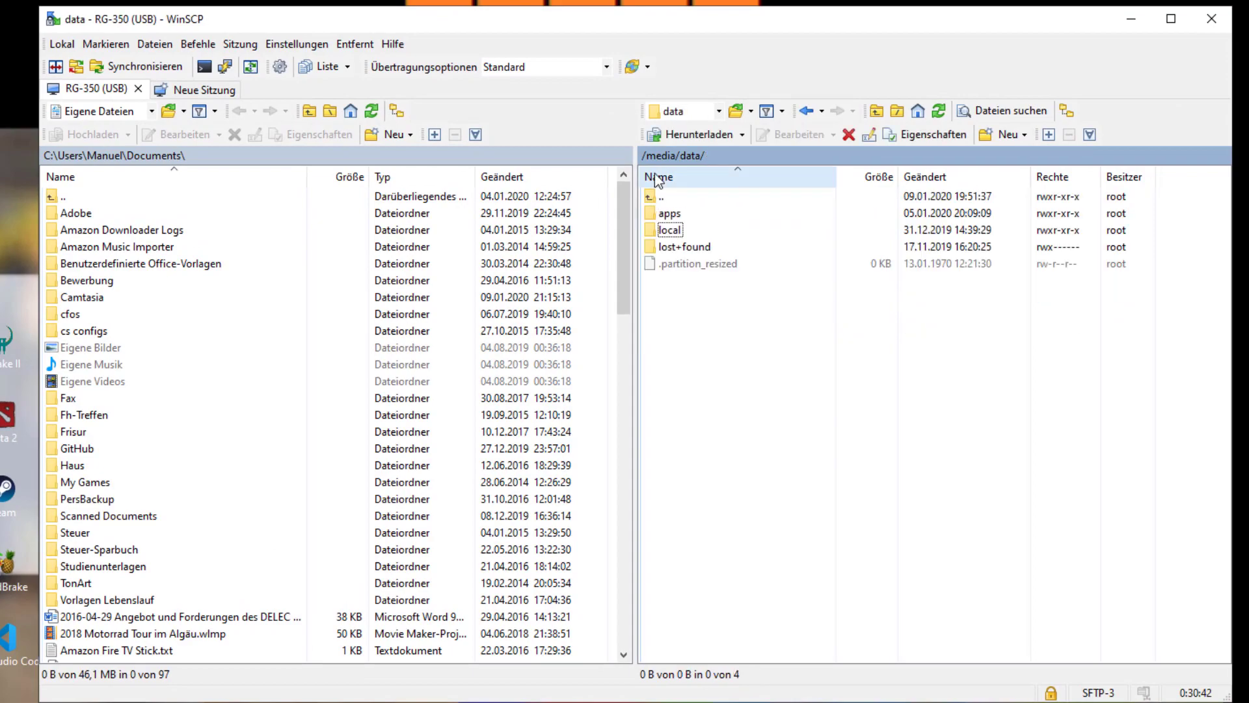
# Step: Browse to local/home/.emulationstation on the RG-350 and select es_systems.cfg
pyautogui.doubleClick(671, 229)
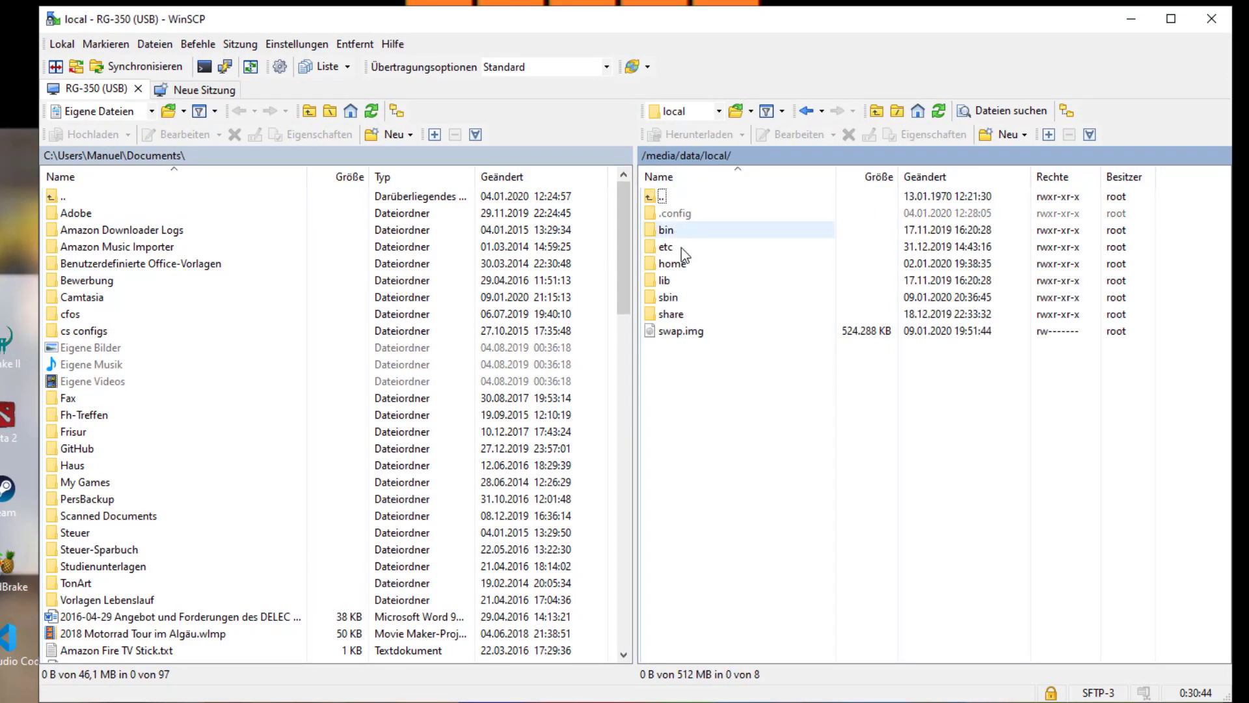
pyautogui.doubleClick(665, 263)
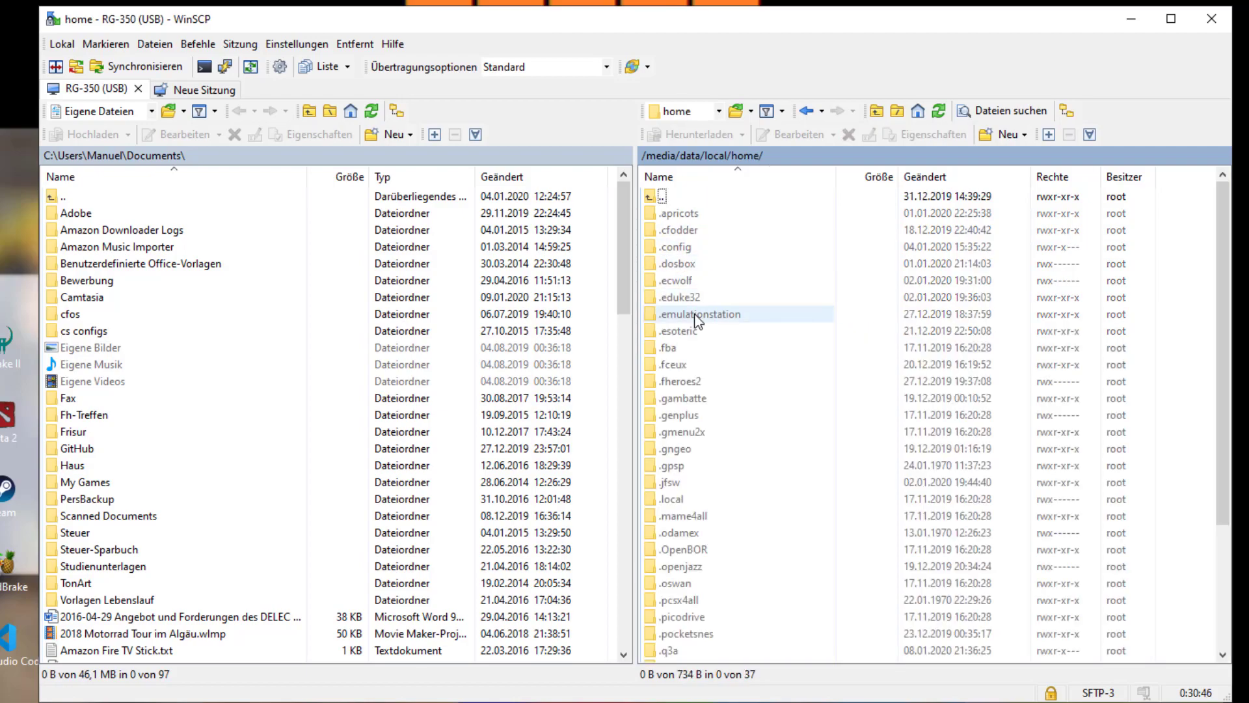
pyautogui.doubleClick(700, 313)
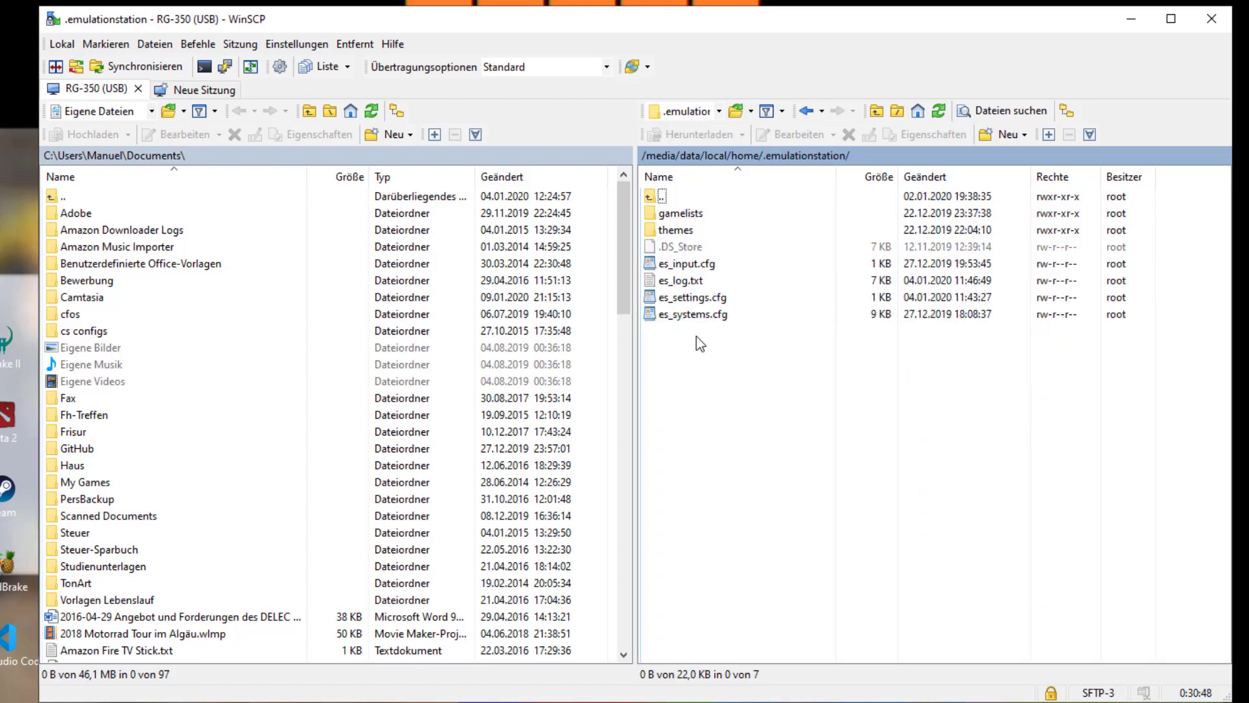
pyautogui.click(682, 280)
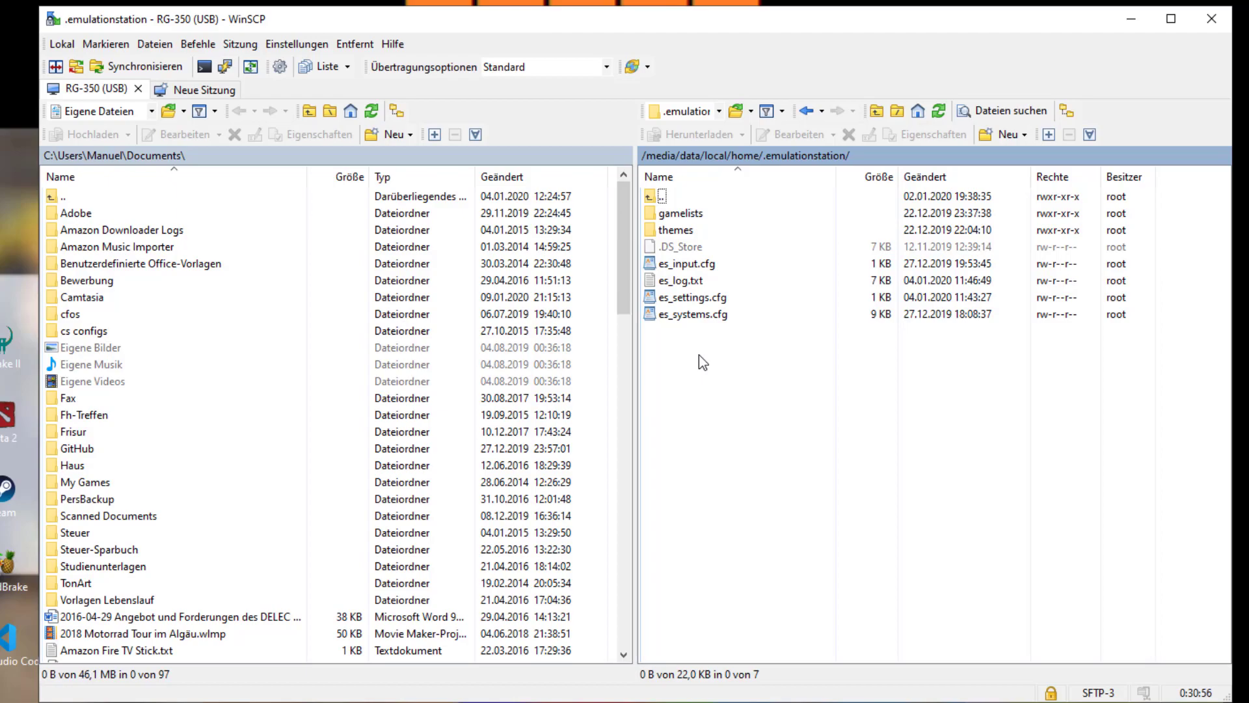
pyautogui.moveTo(695, 326)
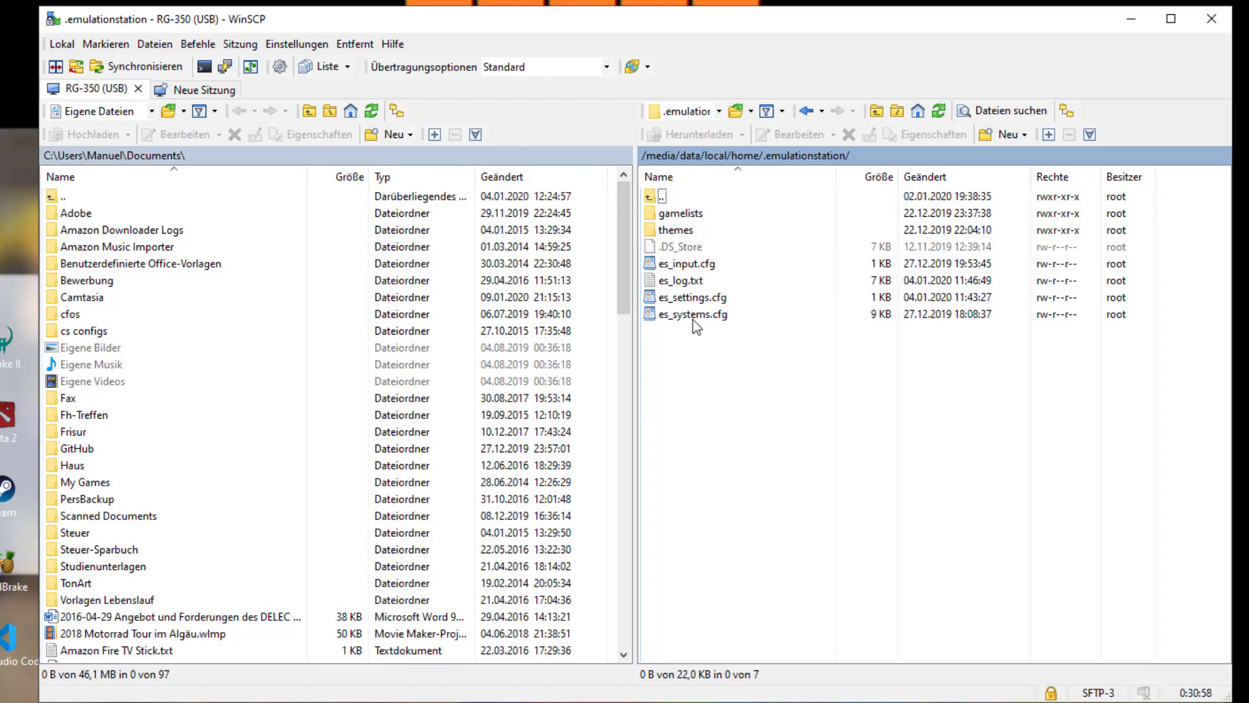
pyautogui.click(693, 313)
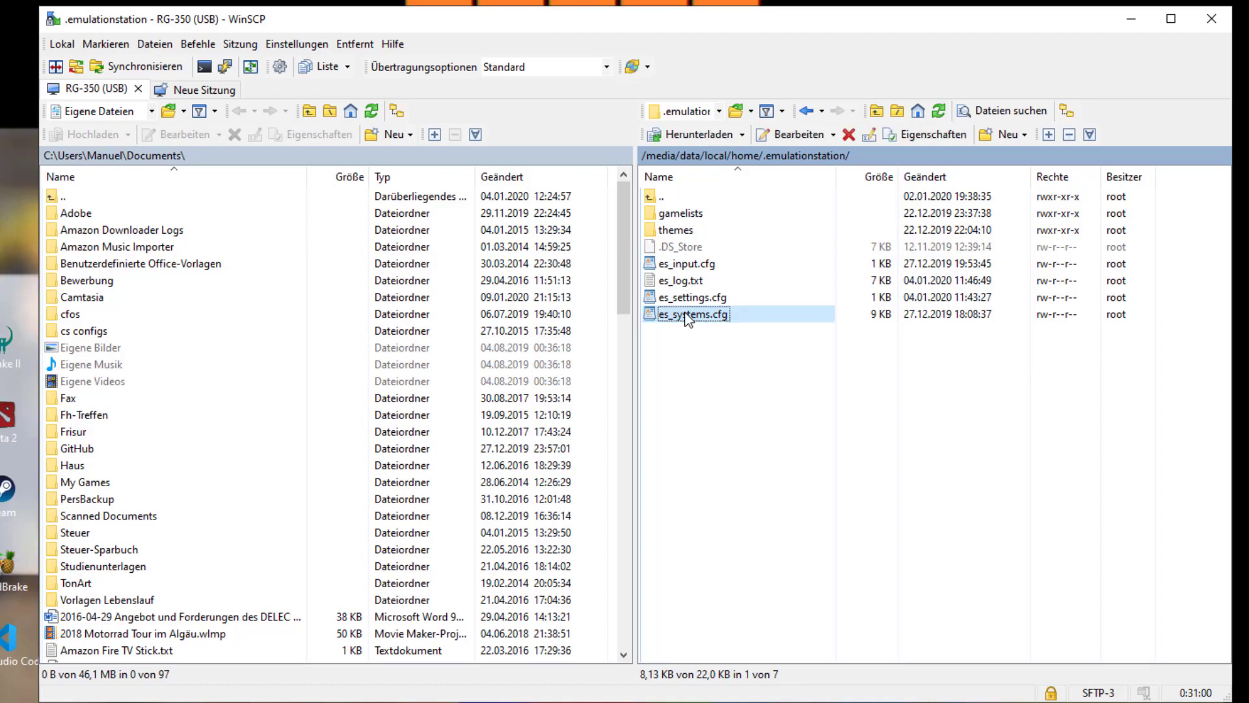
# Step: Open es_systems.cfg in WinSCP's editor and highlight lines in the fba system block
pyautogui.doubleClick(697, 313)
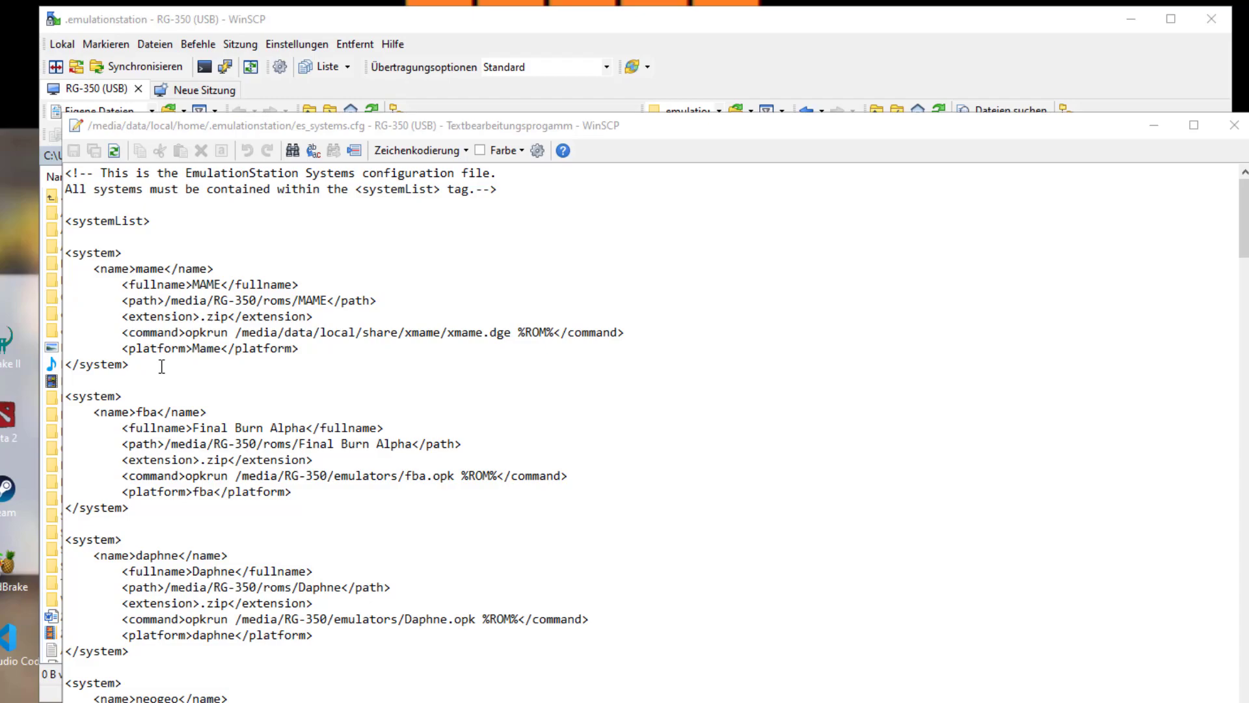
pyautogui.moveTo(139, 391)
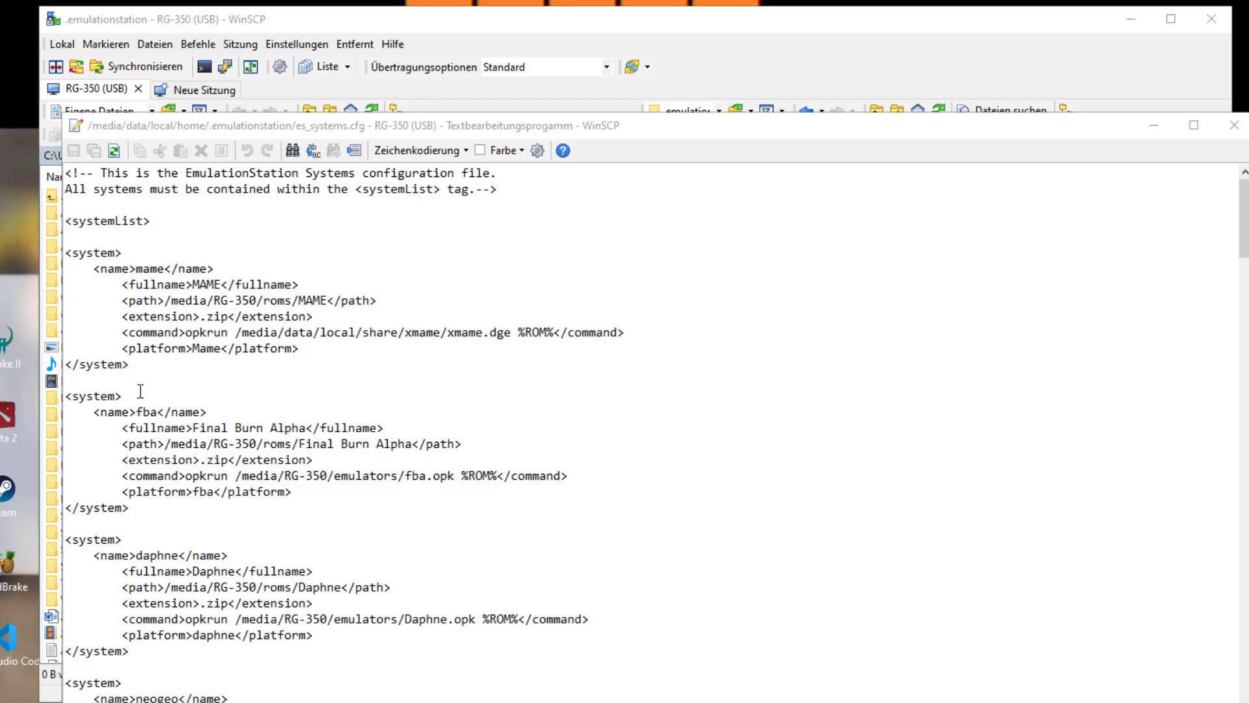
pyautogui.moveTo(69, 396); pyautogui.dragTo(135, 507)
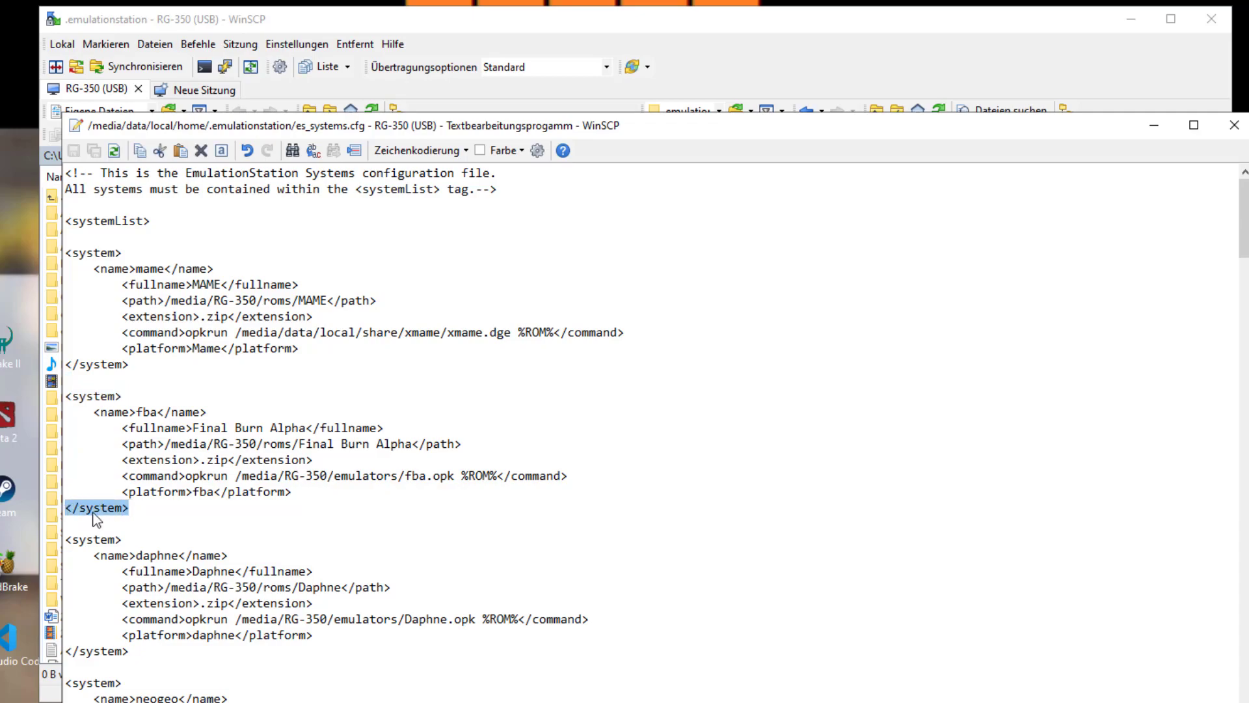
pyautogui.click(111, 427)
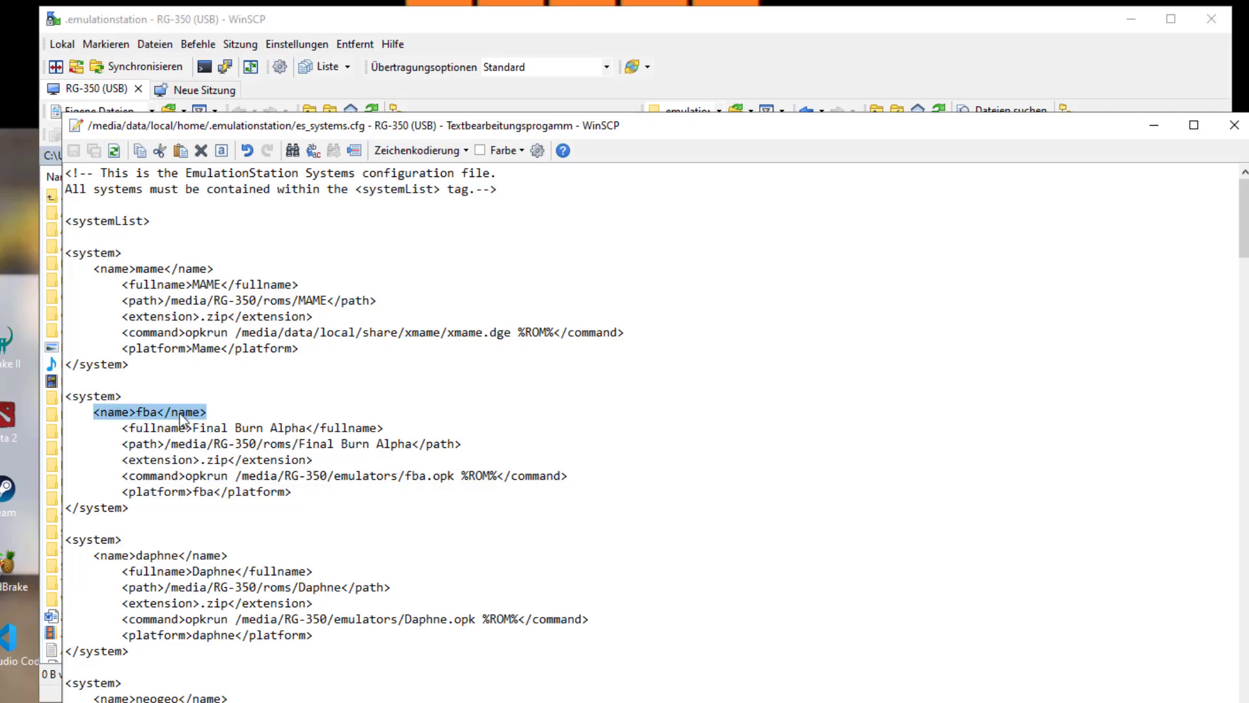
pyautogui.click(275, 428)
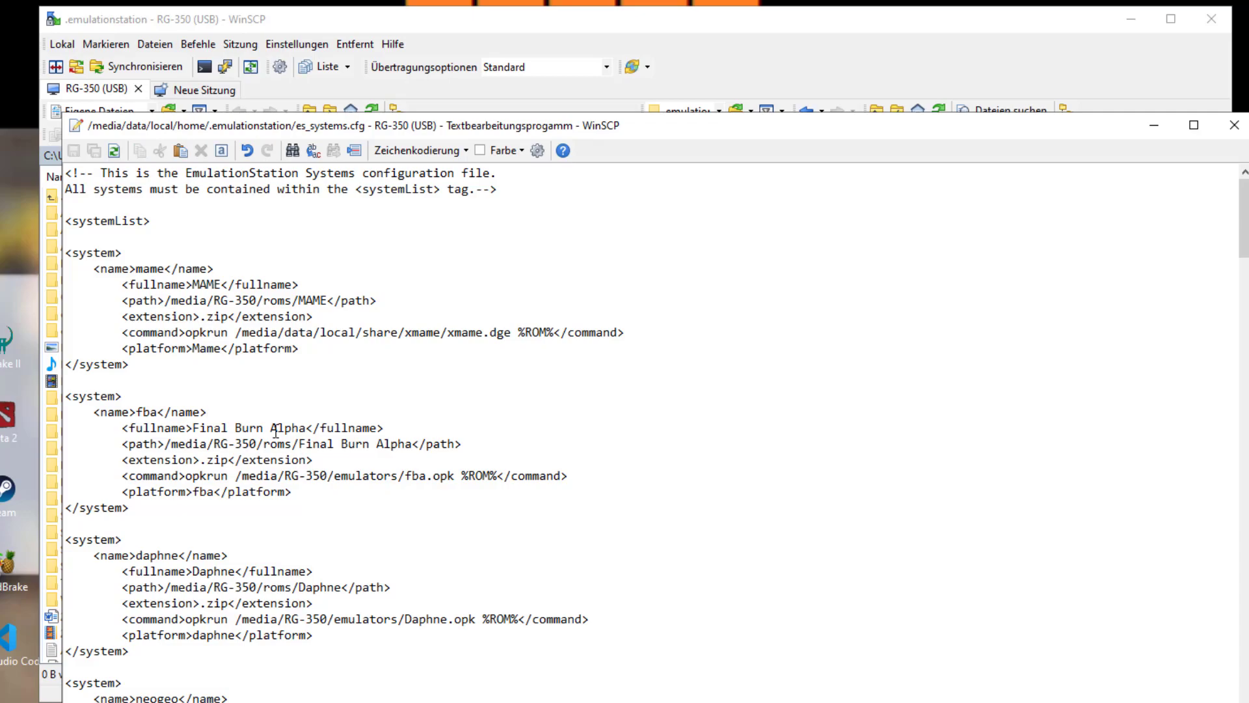
pyautogui.click(209, 411)
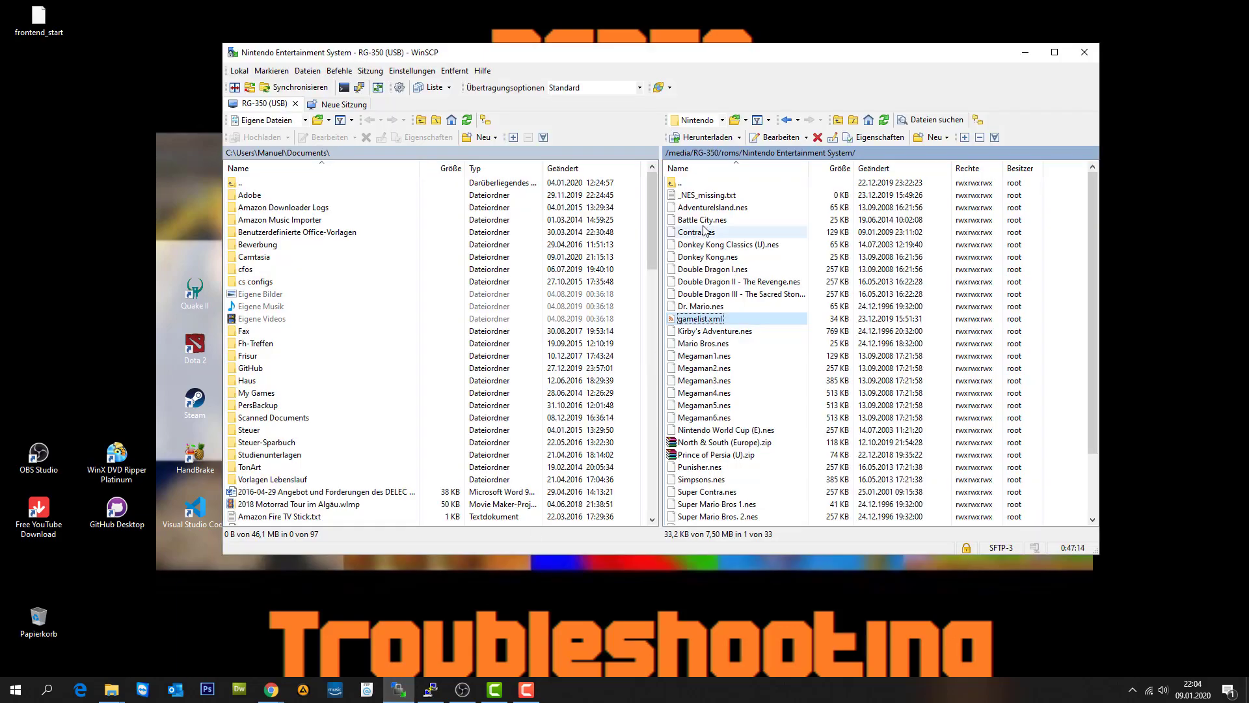
# Step: Open the NES roms folder's gamelist.xml in WinSCP's editor
pyautogui.doubleClick(699, 318)
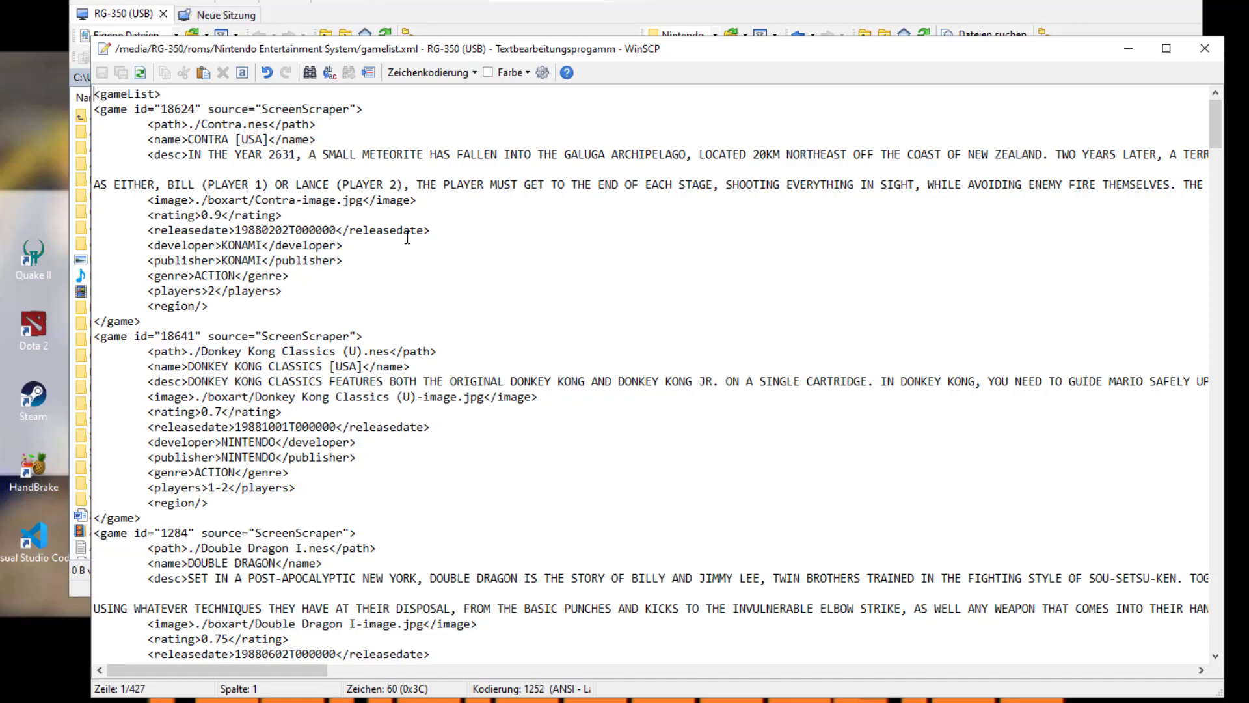
pyautogui.doubleClick(294, 199)
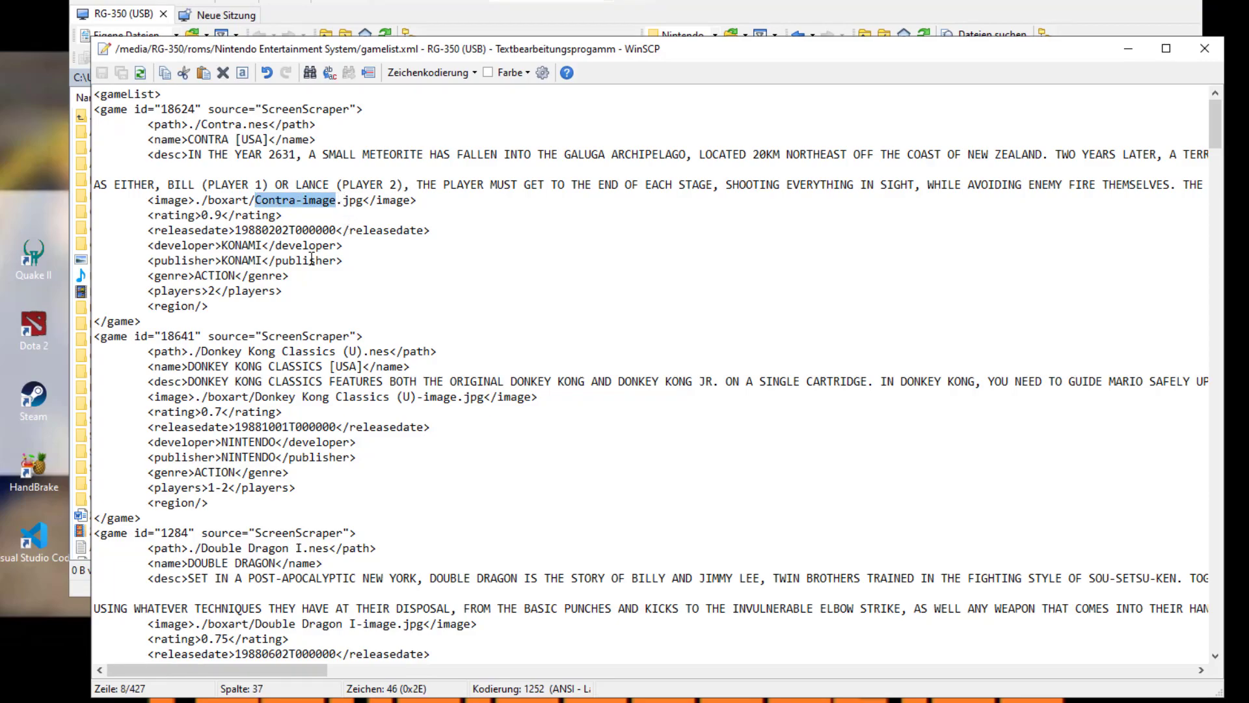
pyautogui.doubleClick(279, 351)
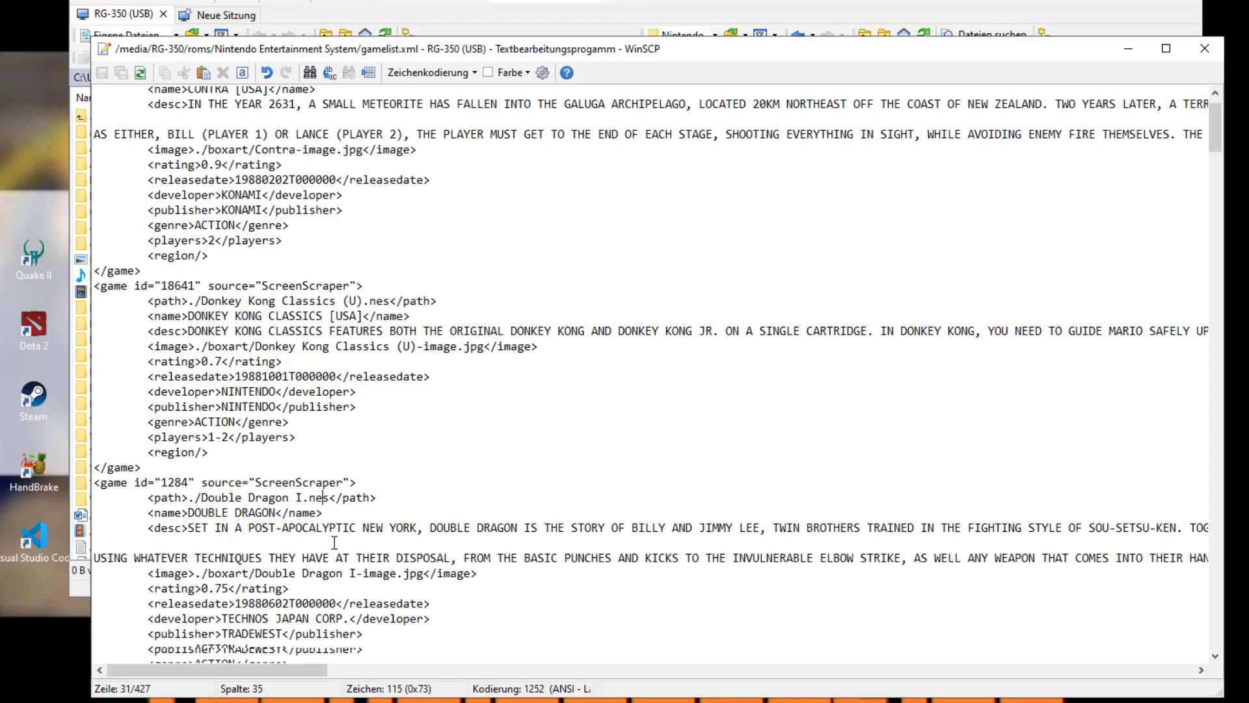
pyautogui.scroll(-3)
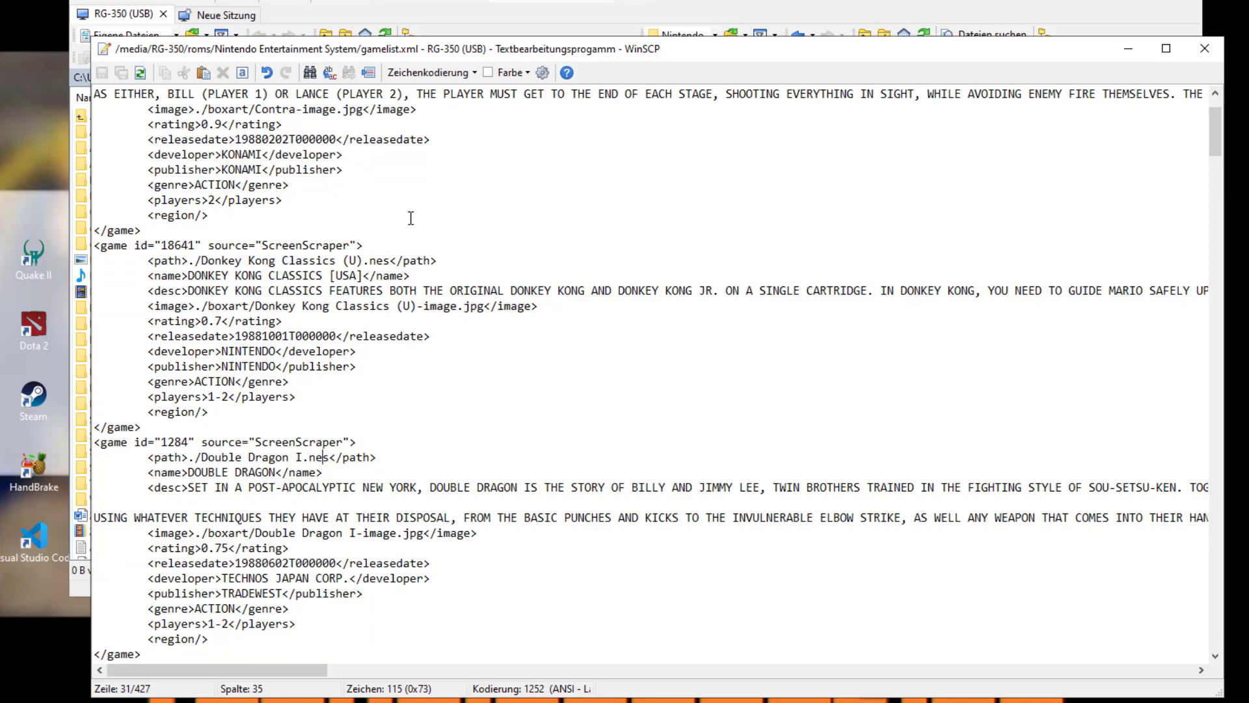
pyautogui.moveTo(379, 151)
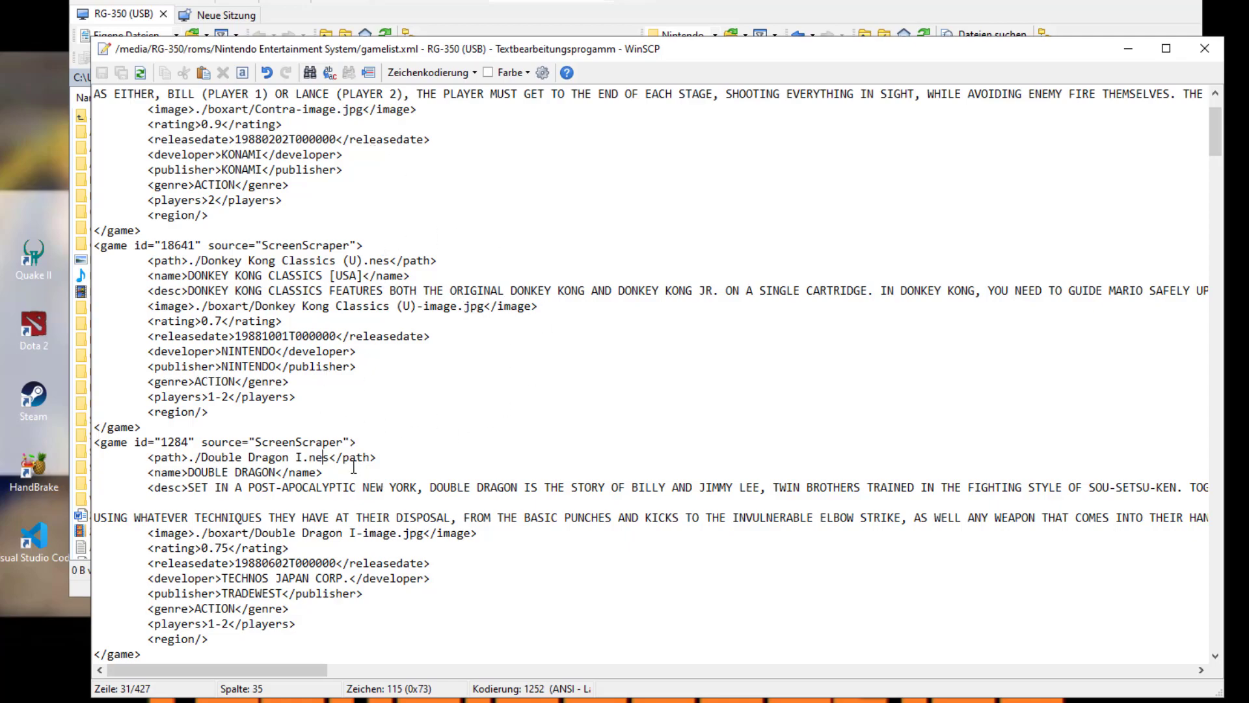
pyautogui.scroll(-3)
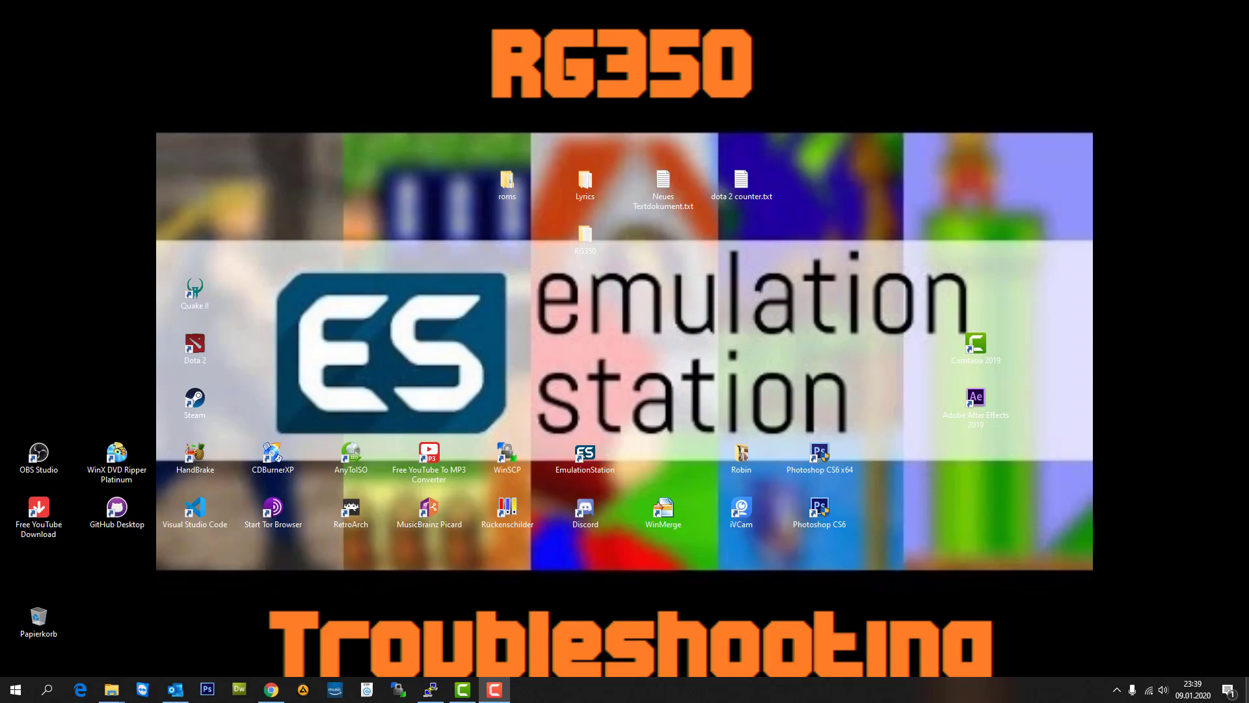
pyautogui.moveTo(1012, 660)
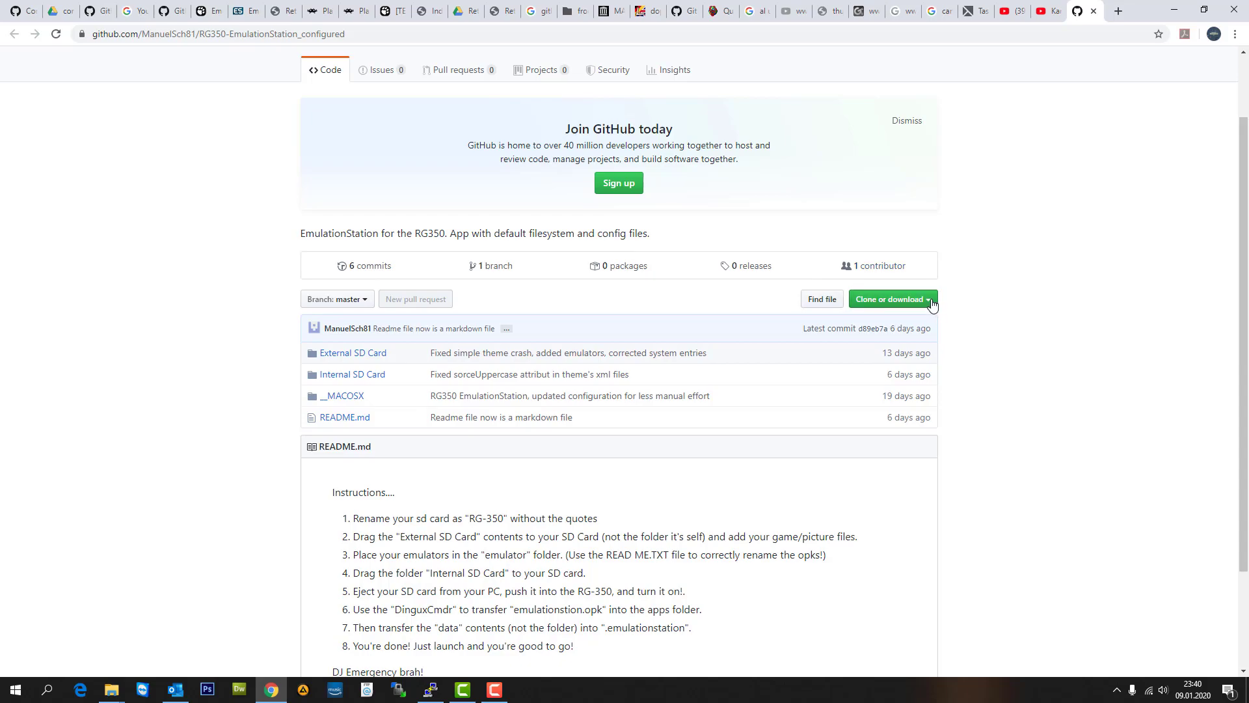
# Step: Choose Download ZIP from the repository's Clone or download menu
pyautogui.click(890, 299)
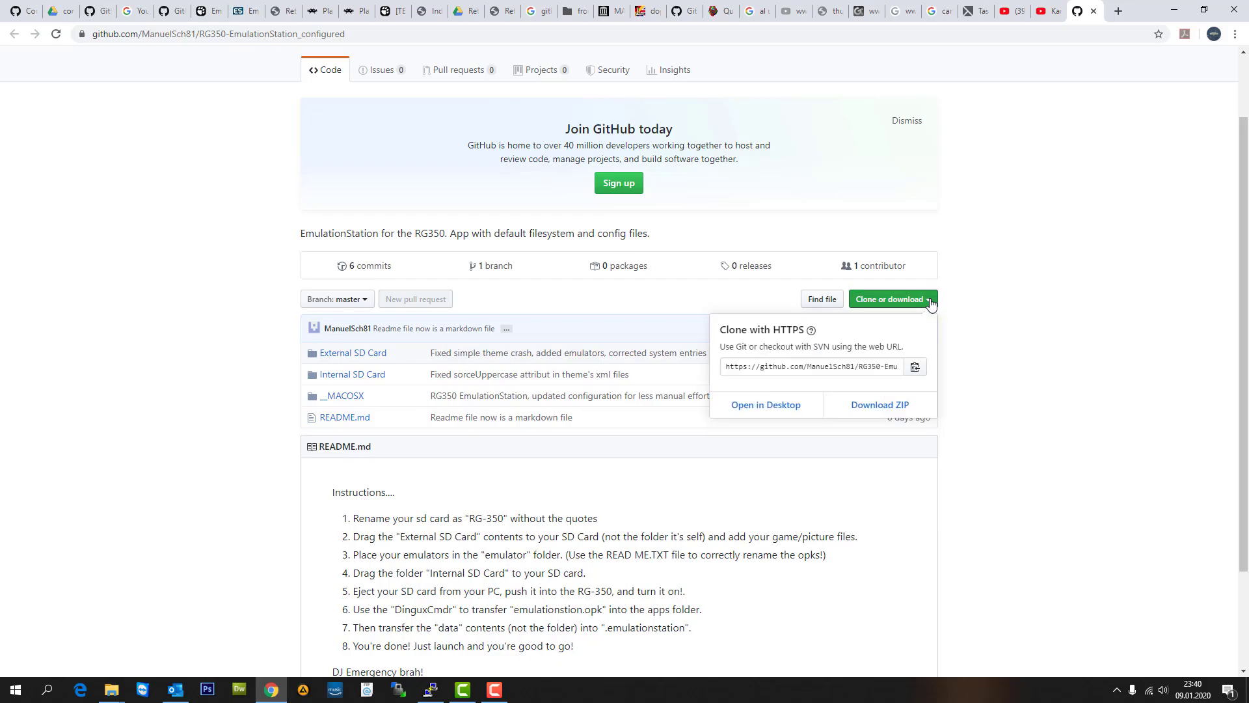
pyautogui.moveTo(880, 405)
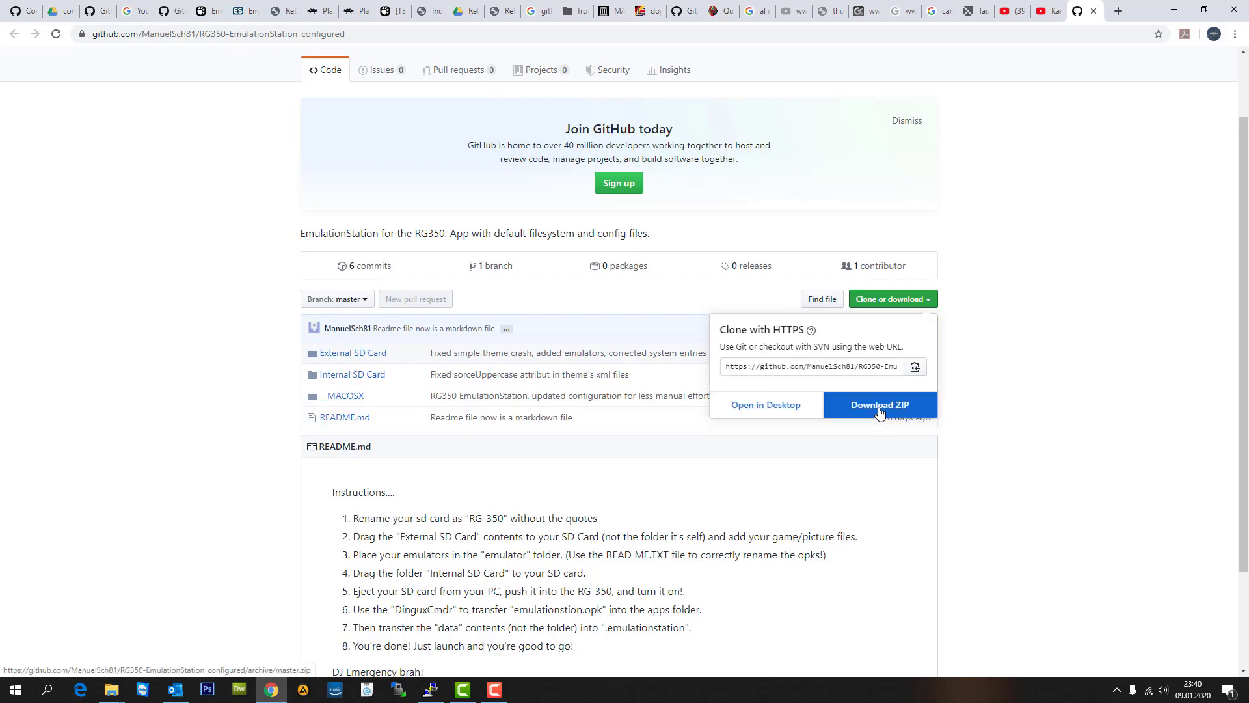
pyautogui.click(879, 405)
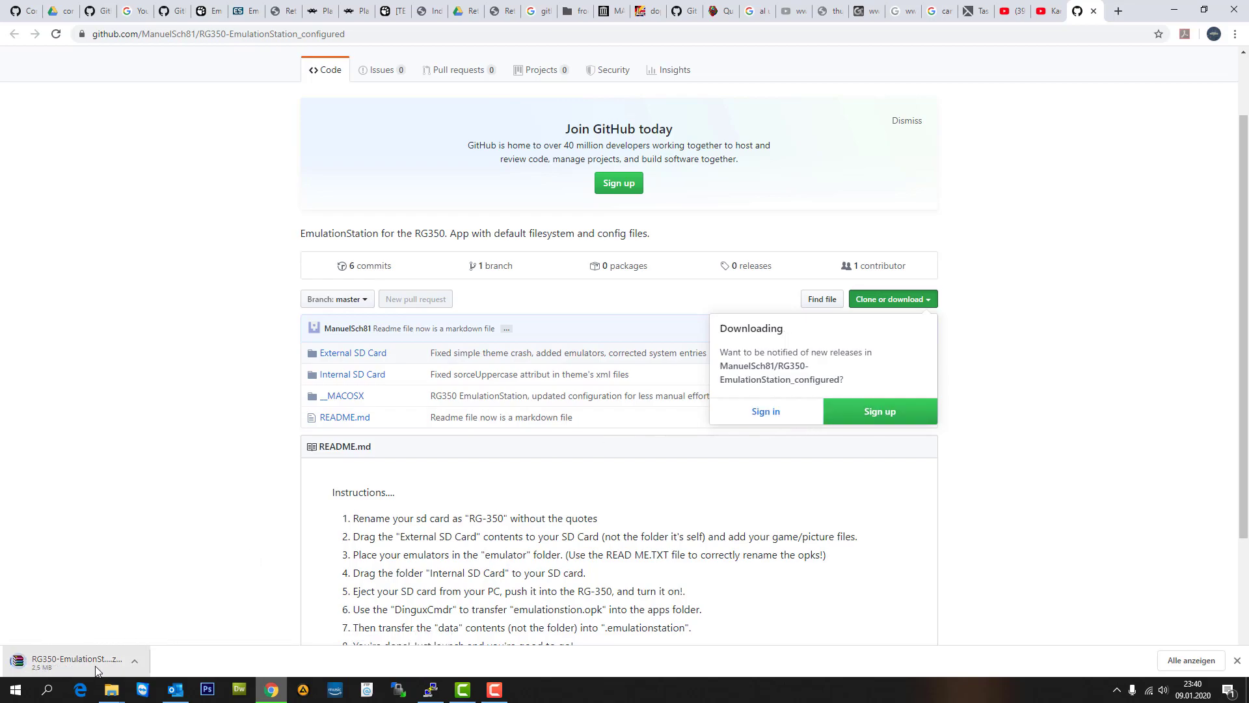
pyautogui.scroll(-3)
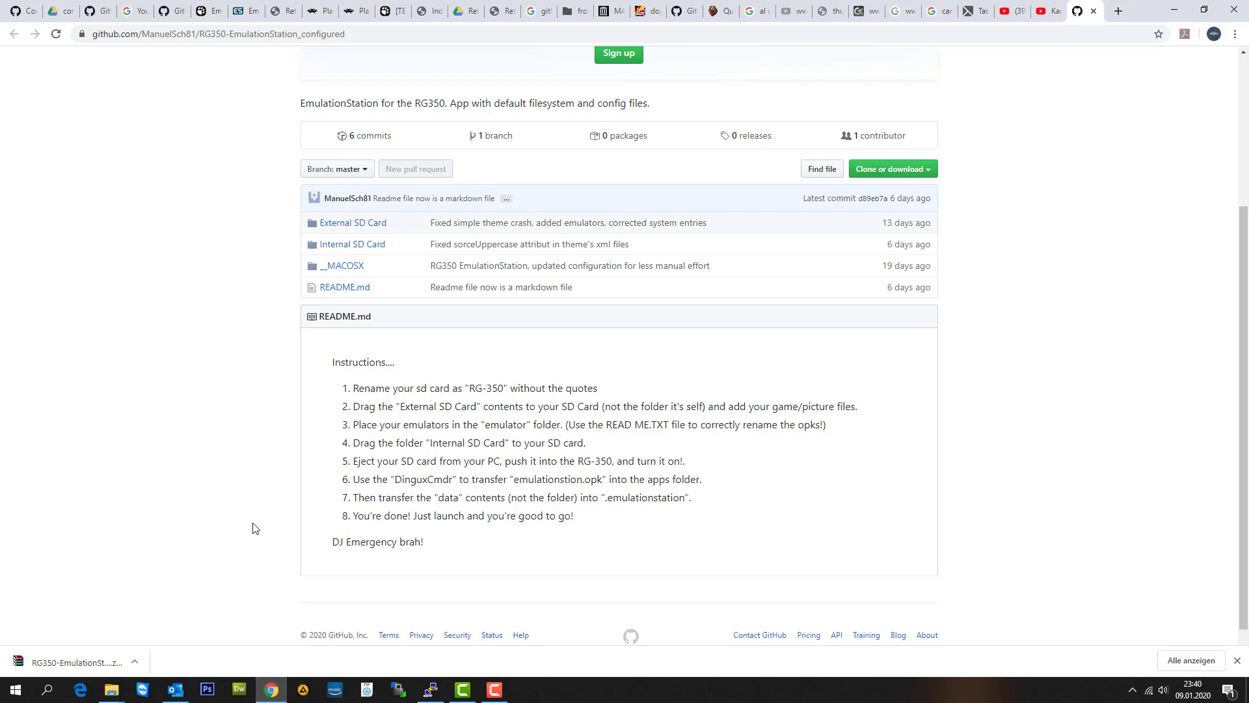
pyautogui.moveTo(370, 135)
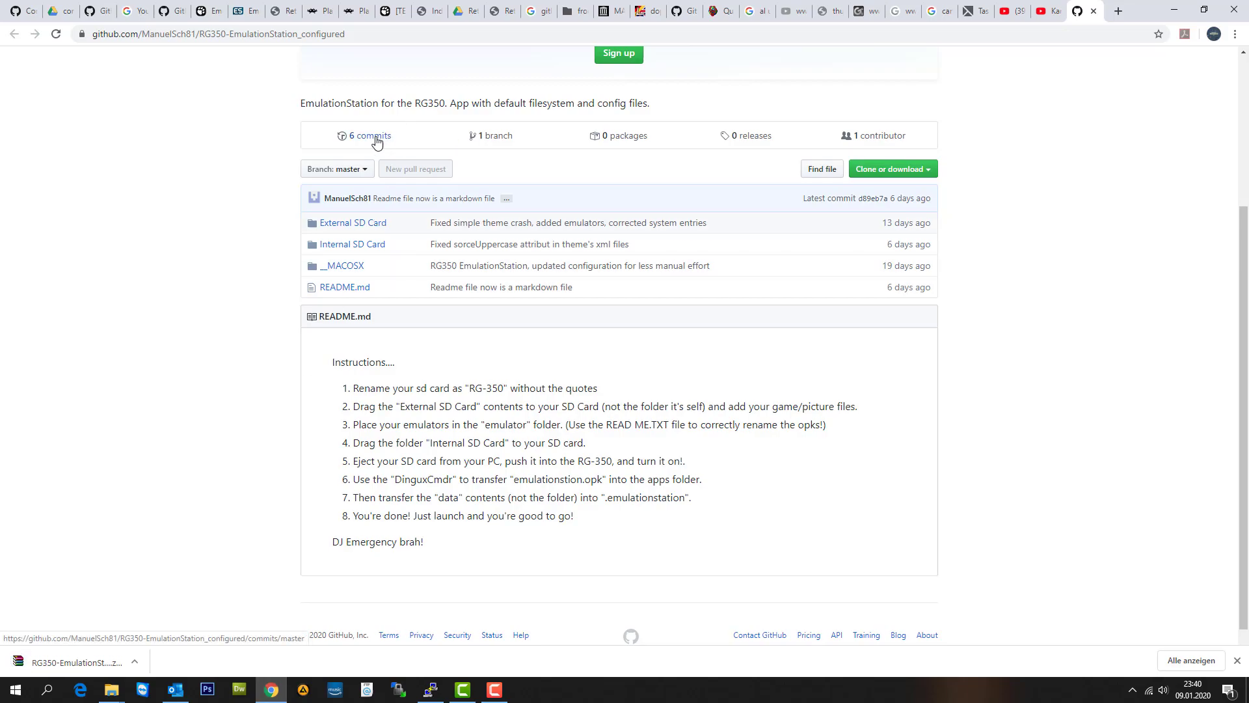
# Step: Open the repository's '6 commits' history listing master commits from Dec 2019 to Jan 2020
pyautogui.click(369, 136)
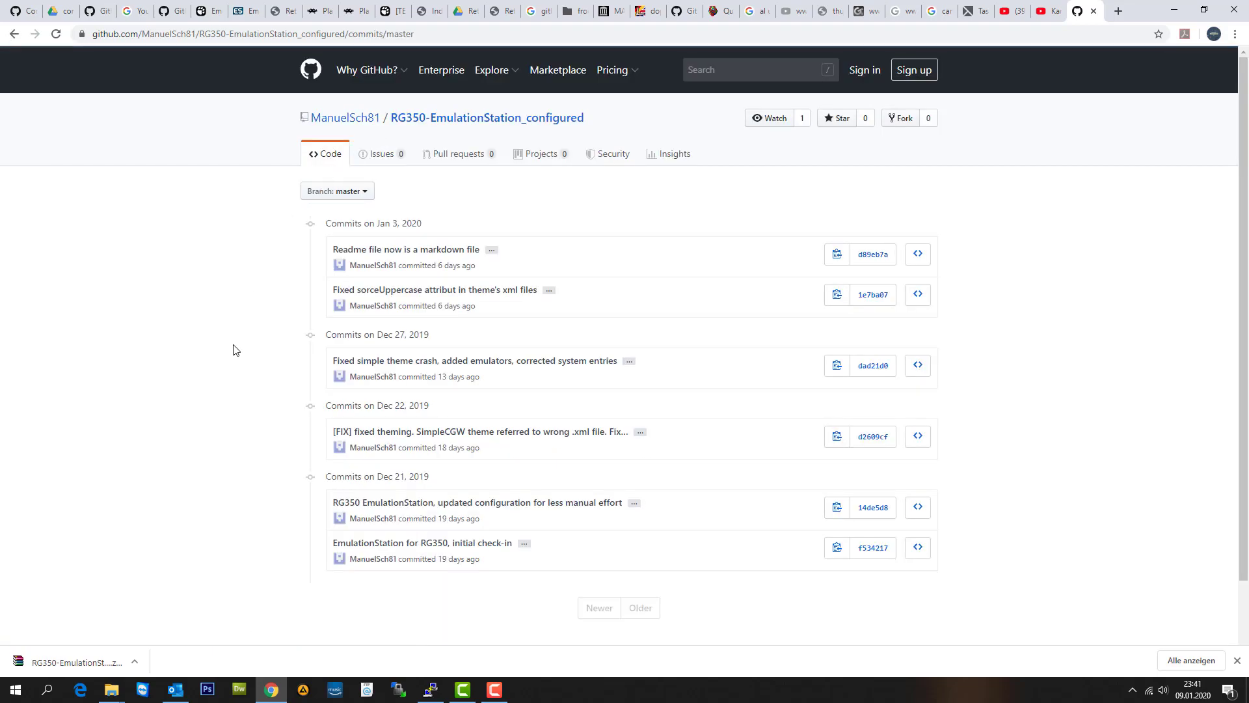
pyautogui.moveTo(540, 305)
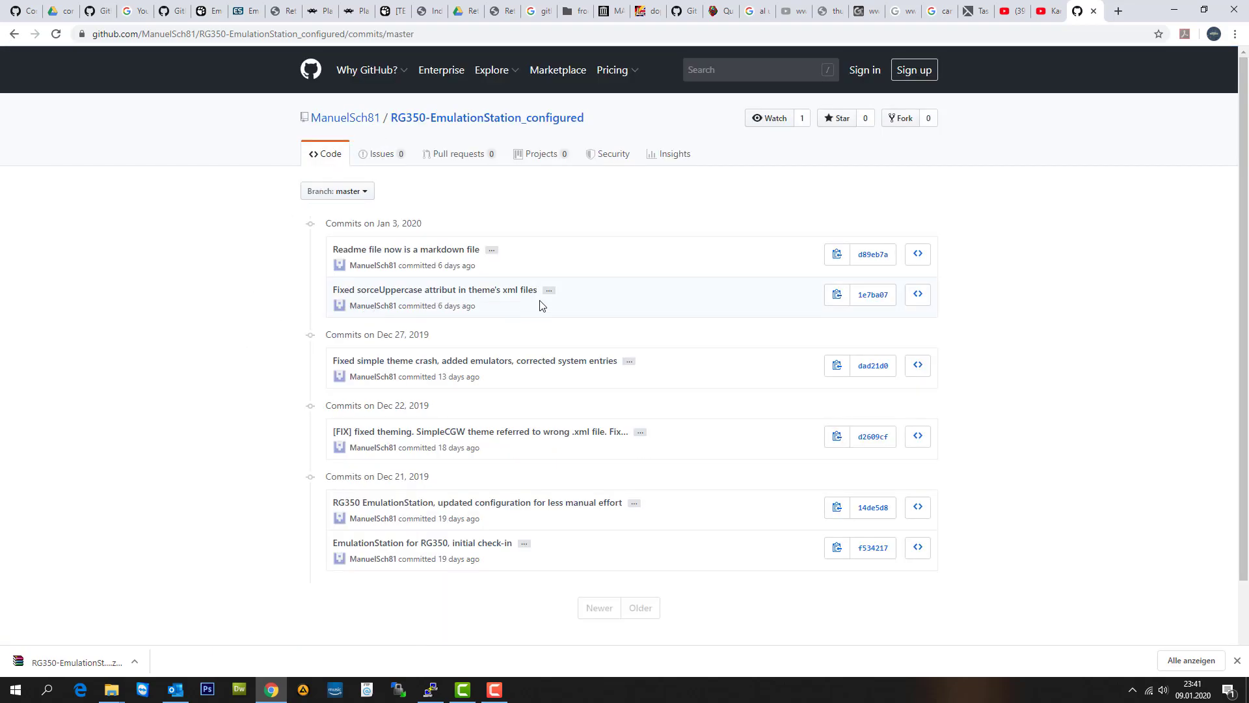
pyautogui.moveTo(555, 260)
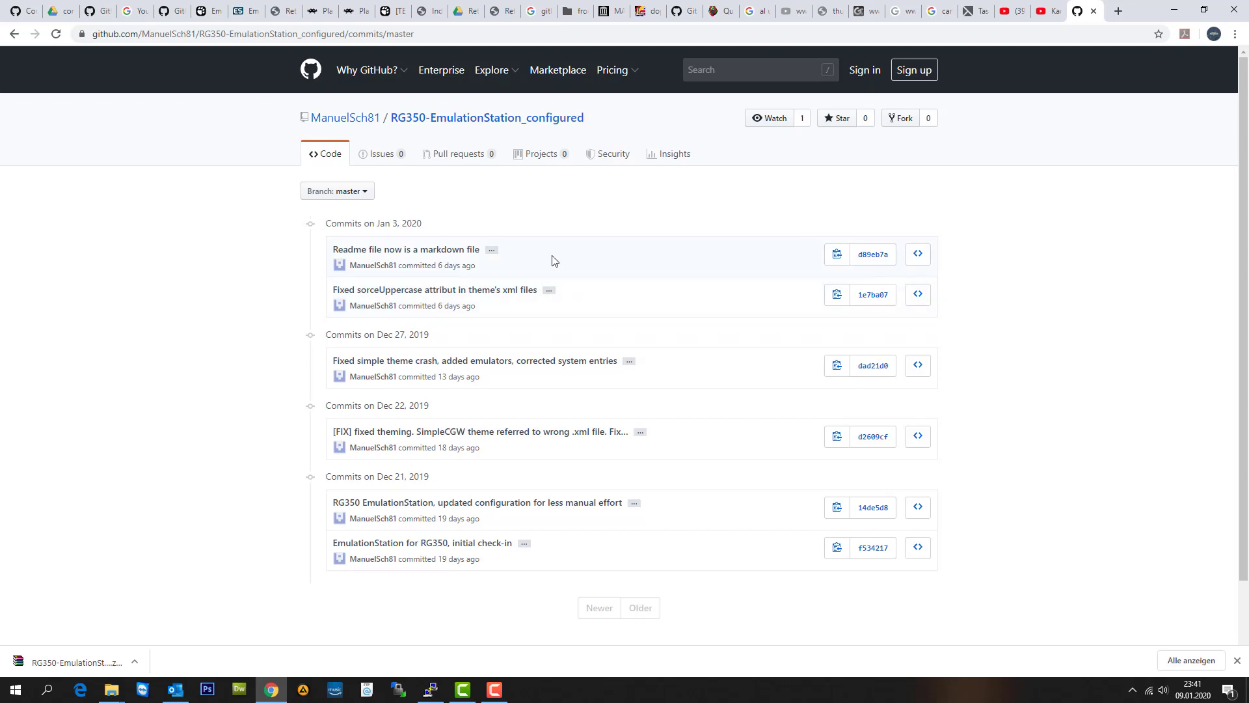
pyautogui.moveTo(306, 402)
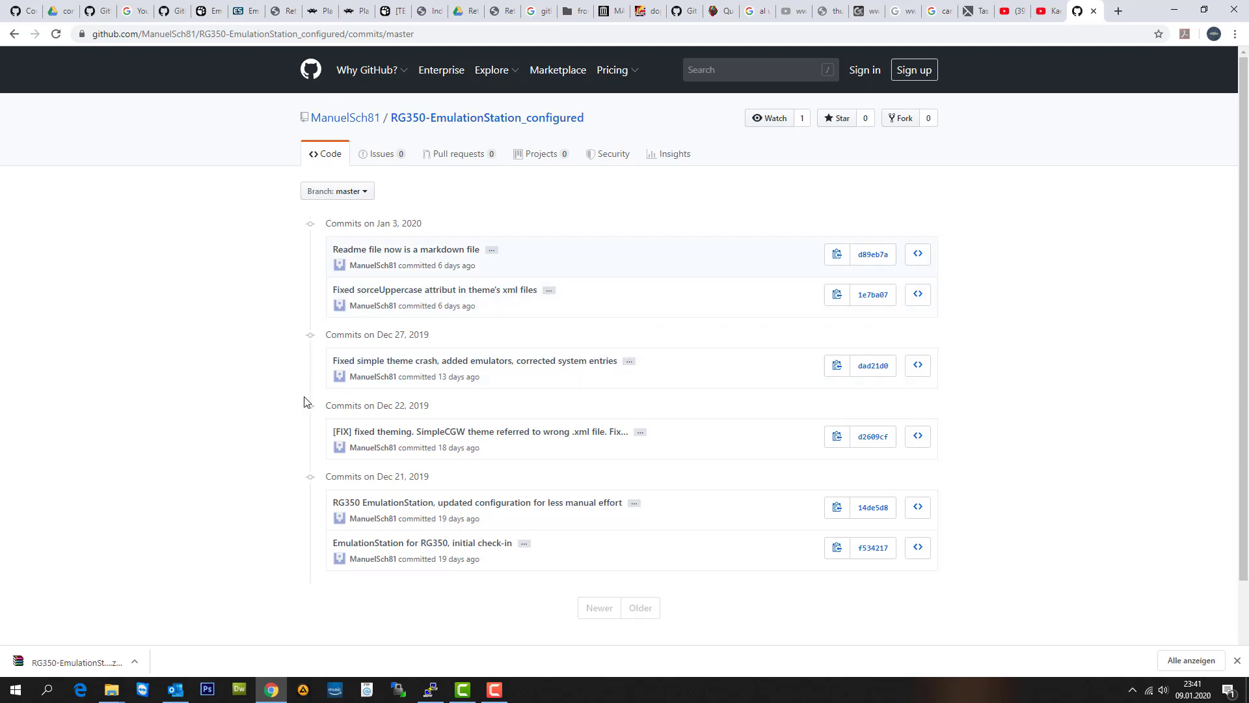